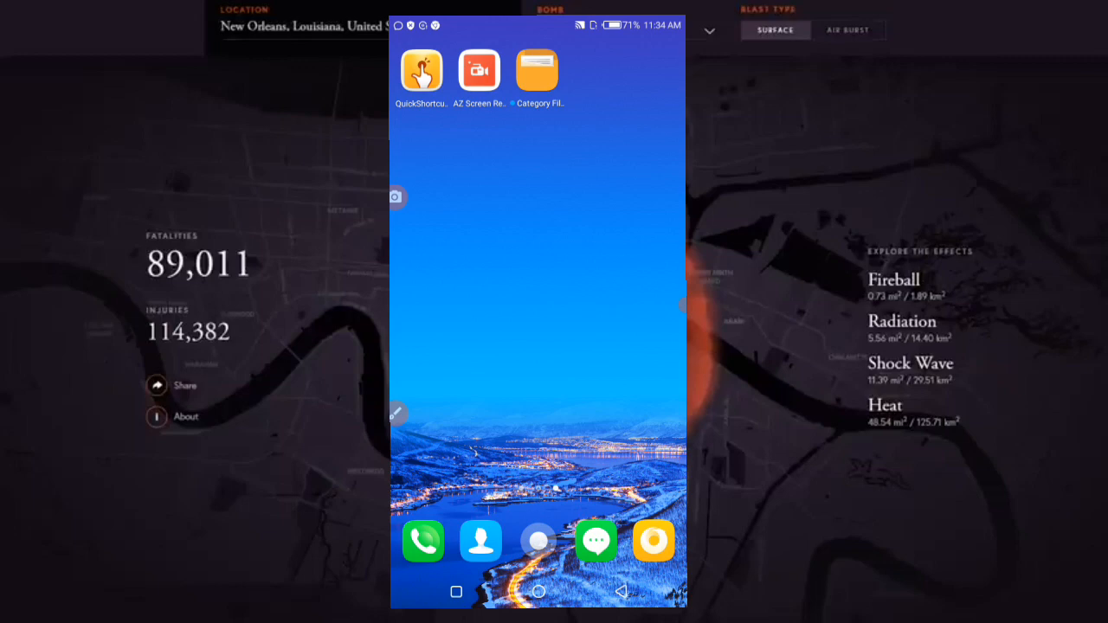
In Huawei Files, reach the FTP sharing page, which reports no Wi-Fi network connected
{"action": "left_click_drag", "start_coordinate": [537, 69], "coordinate": [540, 322]}
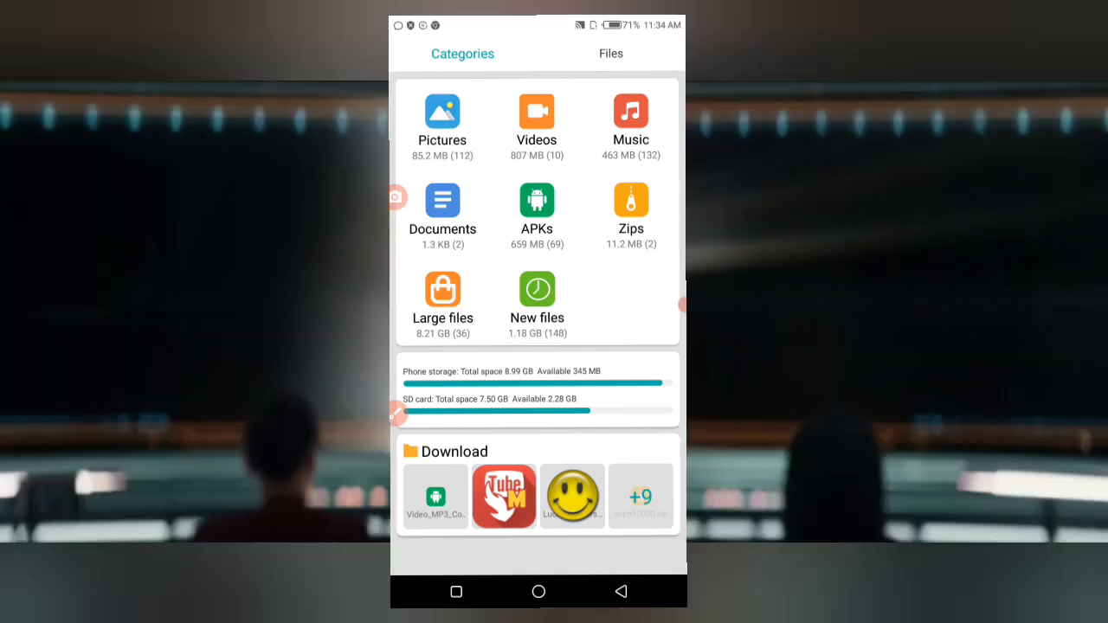
{"action": "left_click", "coordinate": [609, 51]}
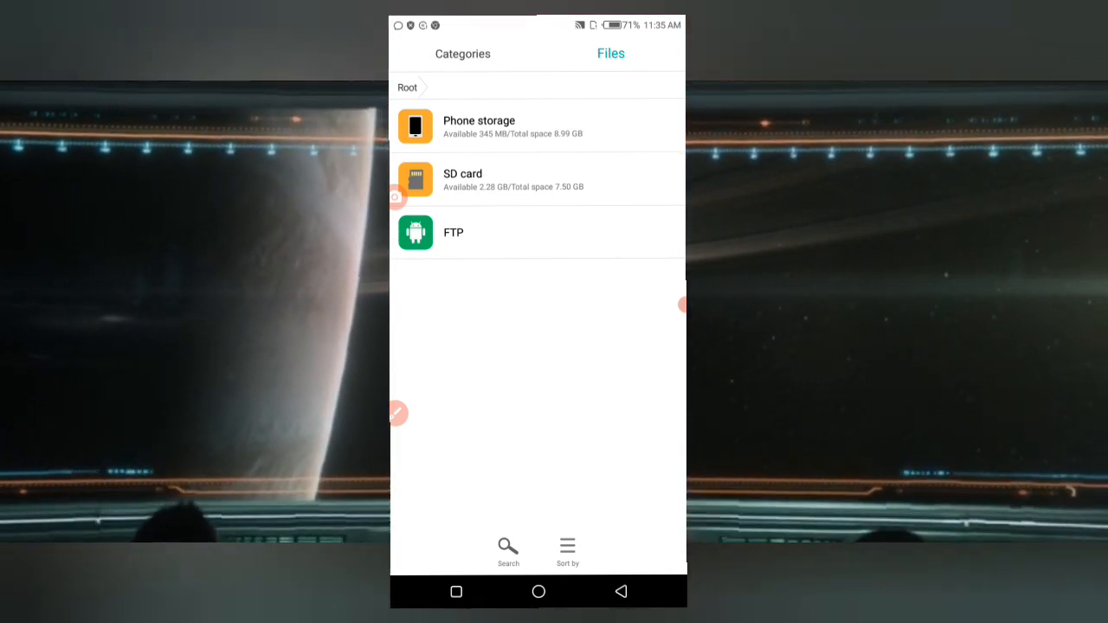
{"action": "left_click", "coordinate": [453, 232]}
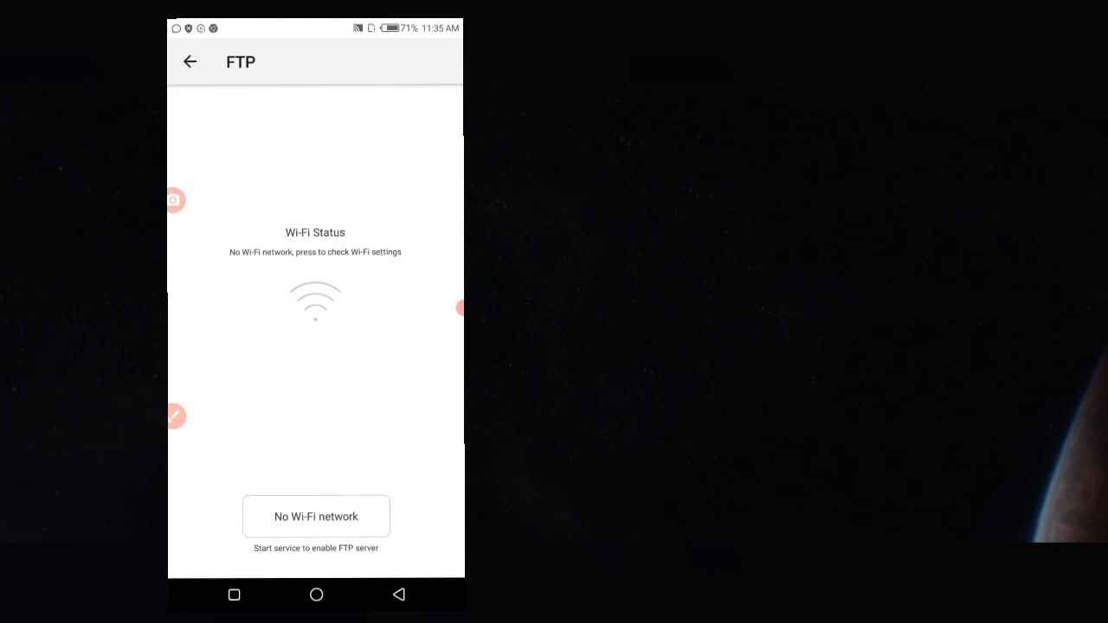
Turn Wi-Fi on, connect to the saved S507 network and return to the FTP page
{"action": "left_click", "coordinate": [315, 516]}
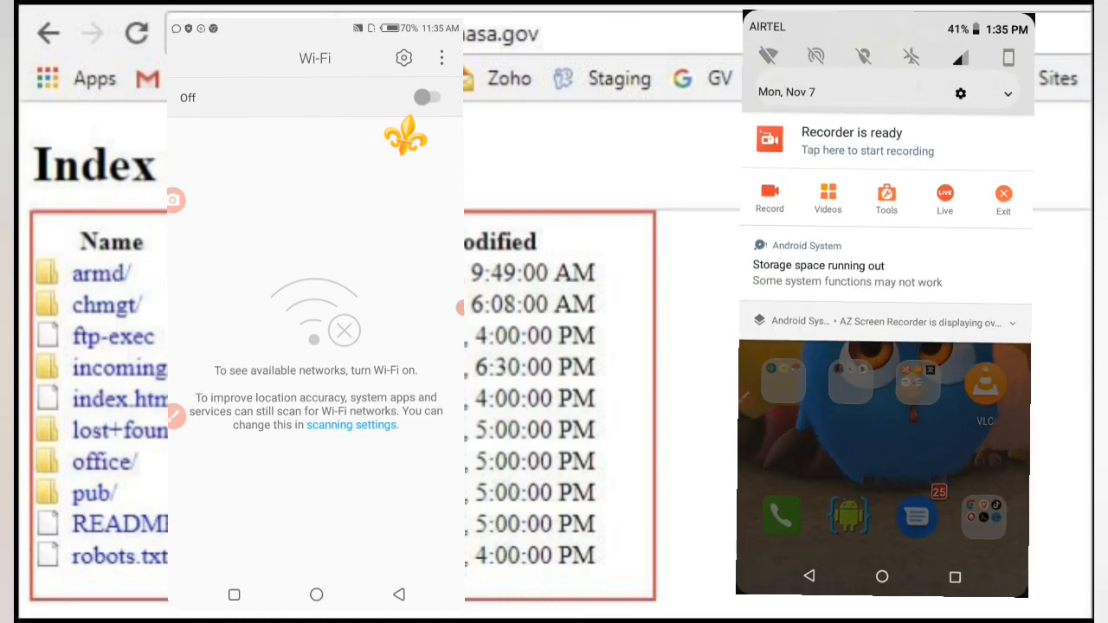
{"action": "left_click", "coordinate": [769, 198]}
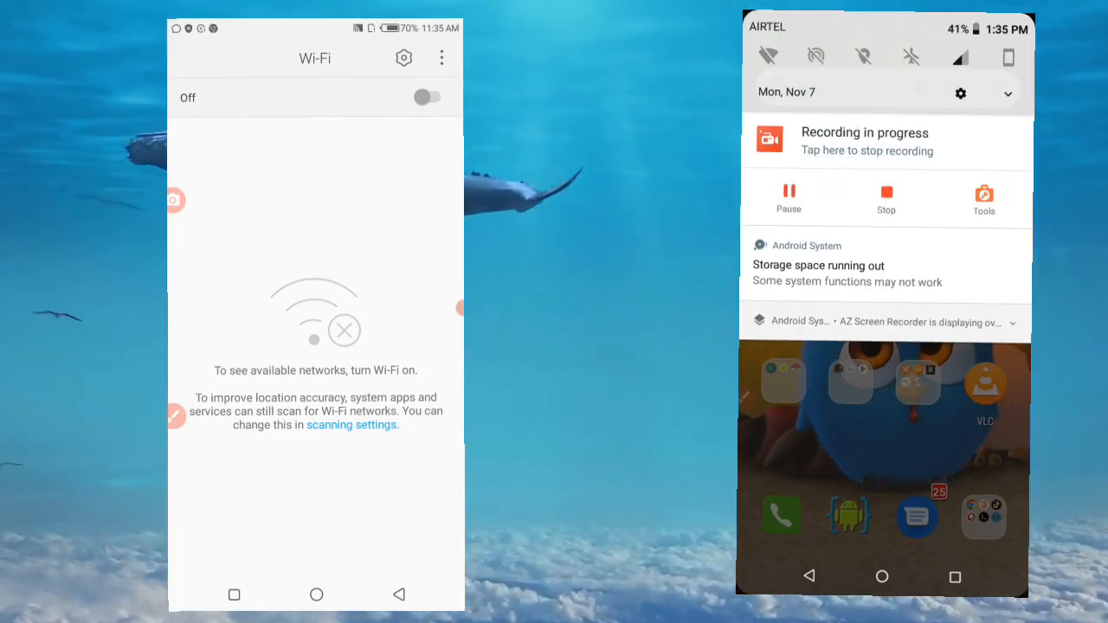
{"action": "left_click", "coordinate": [426, 97]}
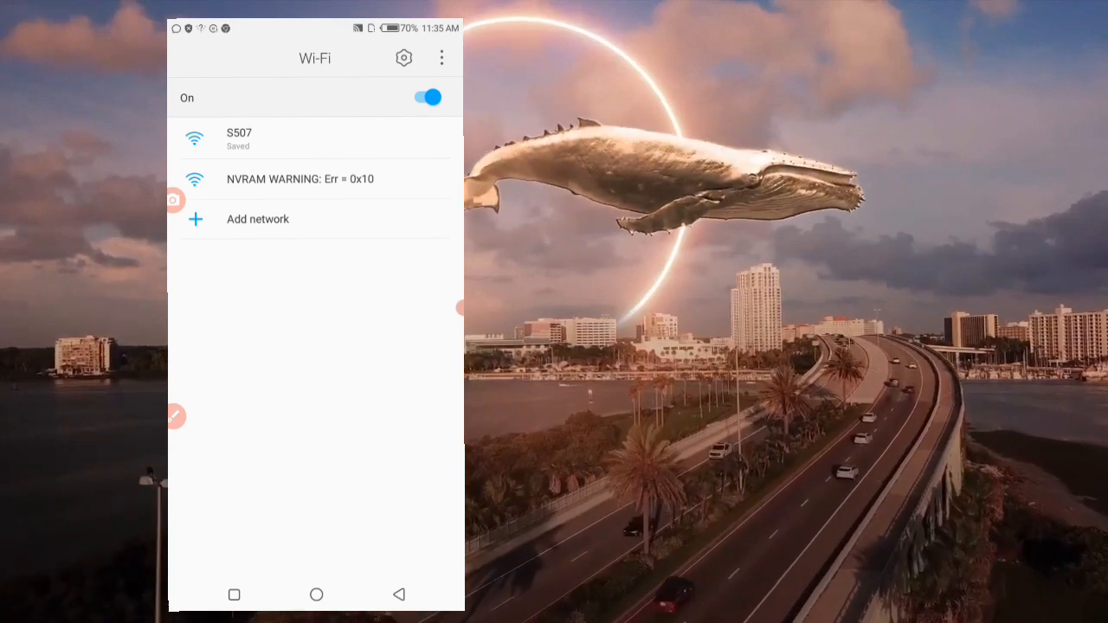
{"action": "left_click", "coordinate": [239, 139]}
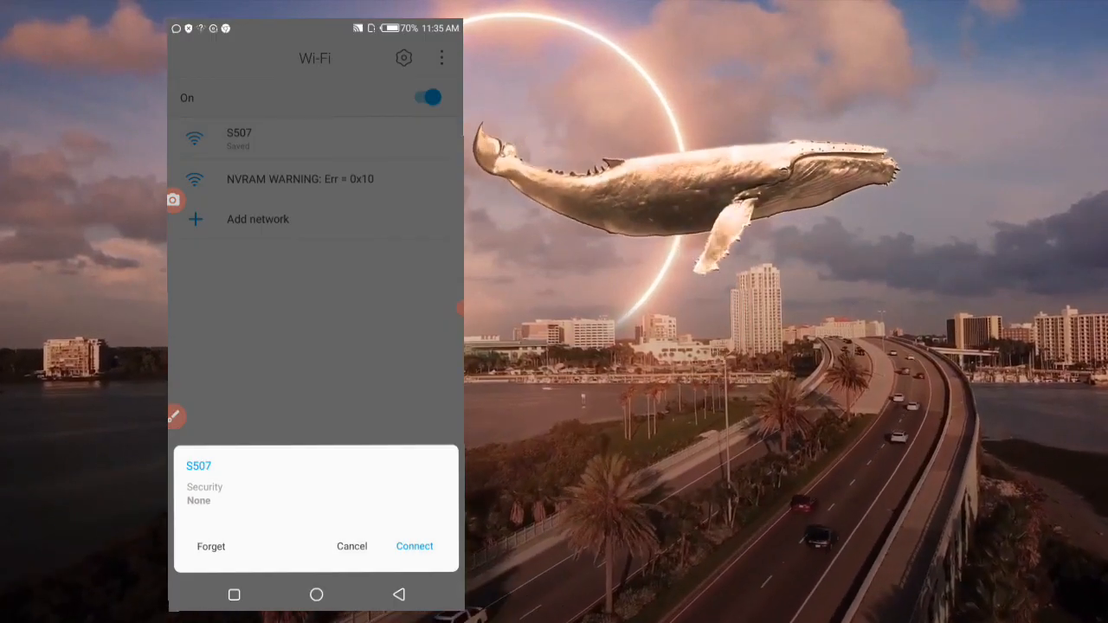
{"action": "left_click", "coordinate": [352, 547]}
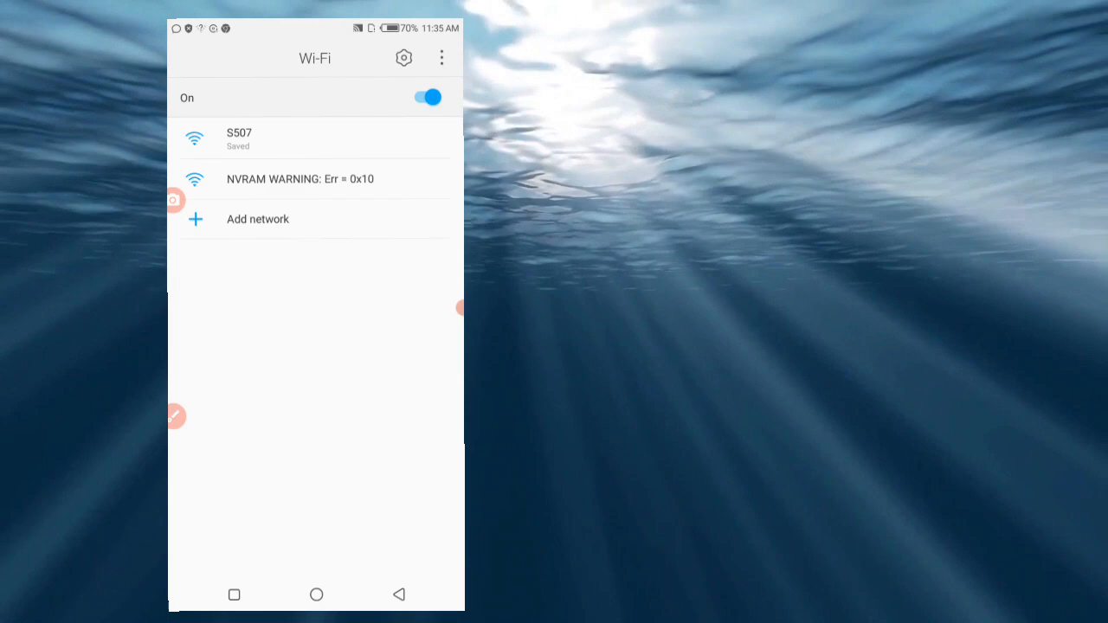
{"action": "left_click", "coordinate": [260, 139]}
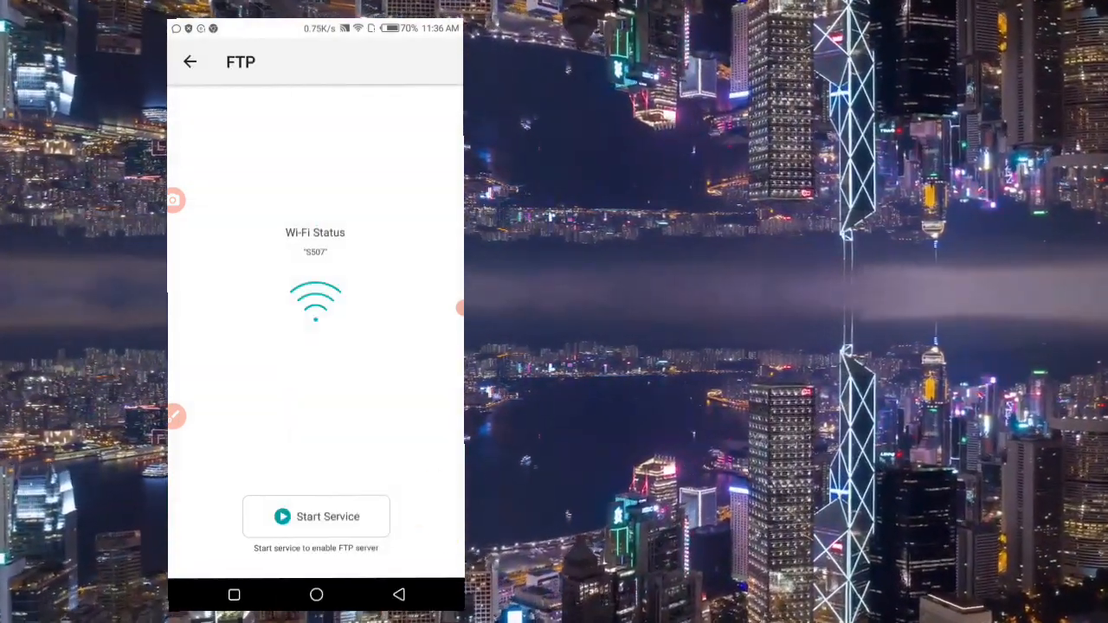
Start the FTP service so this phone shares its files over the S507 network
{"action": "left_click", "coordinate": [315, 516]}
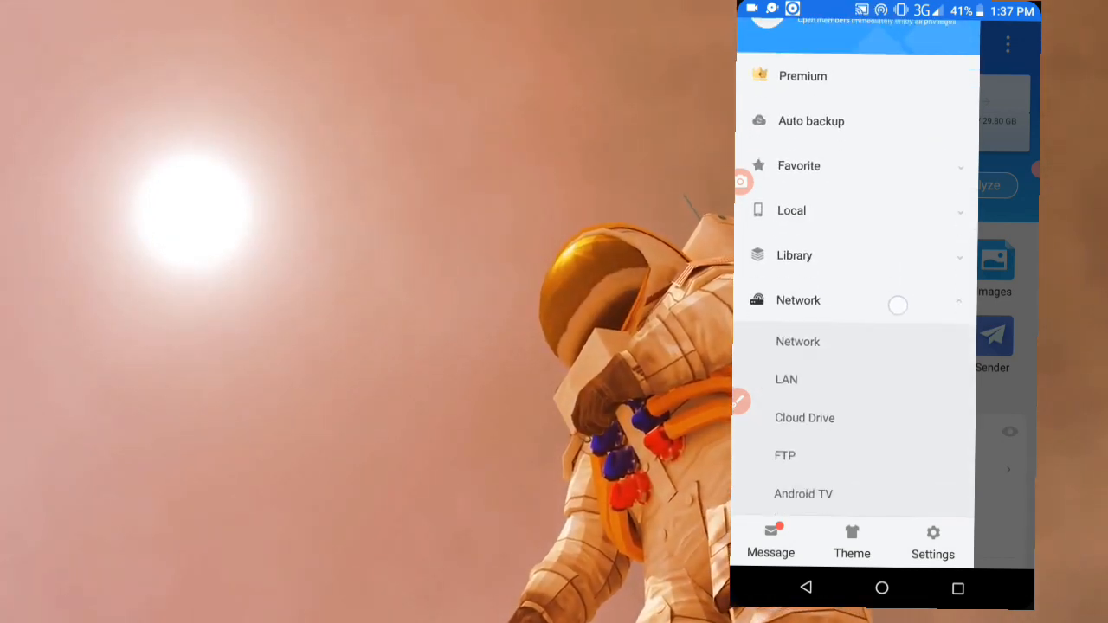
Delete the old 192.168.43.83 server, leaving the ES File Explorer FTP list empty
{"action": "scroll", "scroll_direction": "down", "scroll_amount": 3}
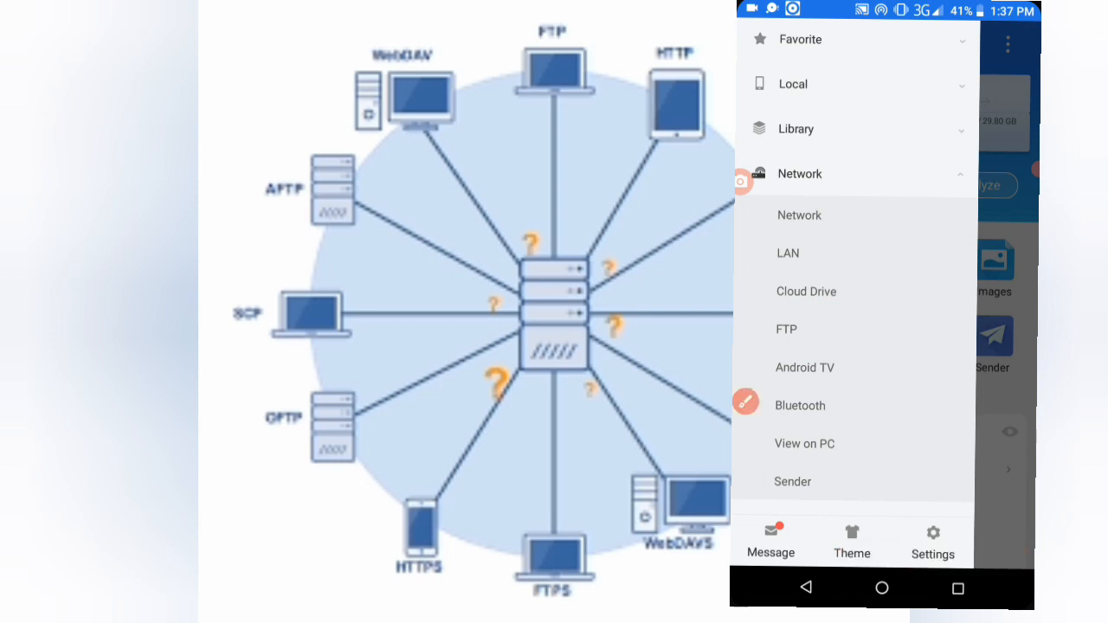
{"action": "left_click", "coordinate": [789, 329]}
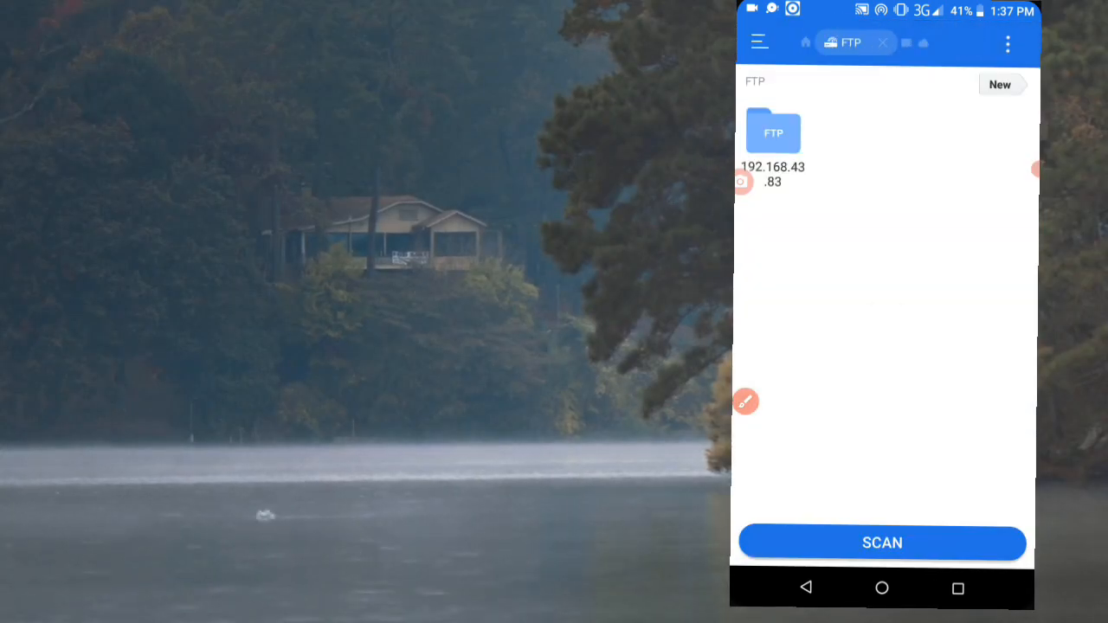
{"action": "left_click", "coordinate": [772, 132]}
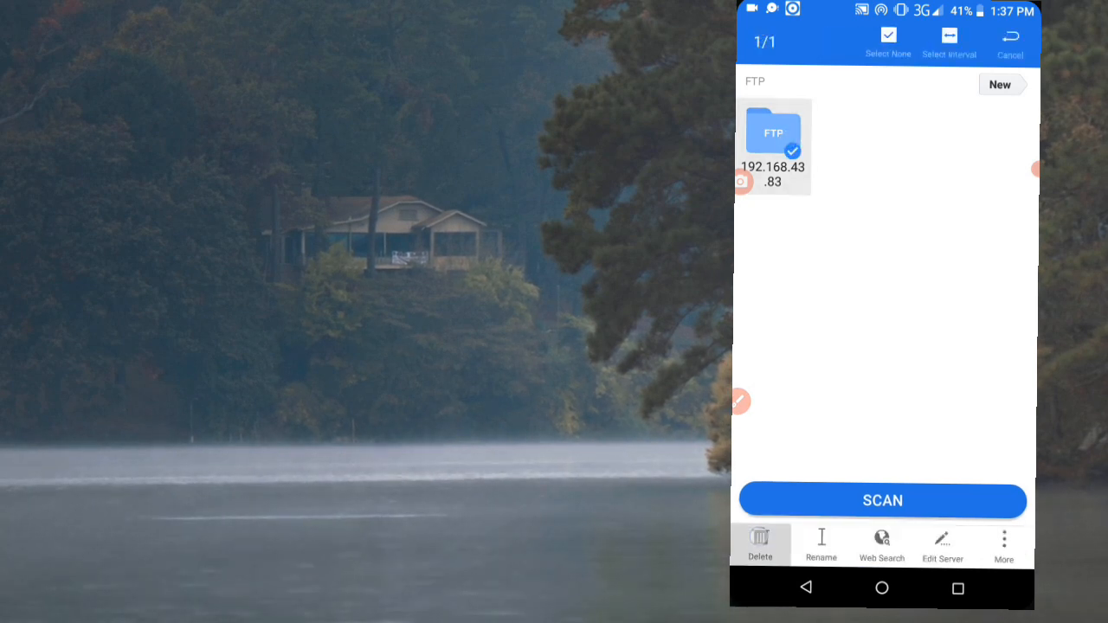
{"action": "left_click", "coordinate": [758, 545]}
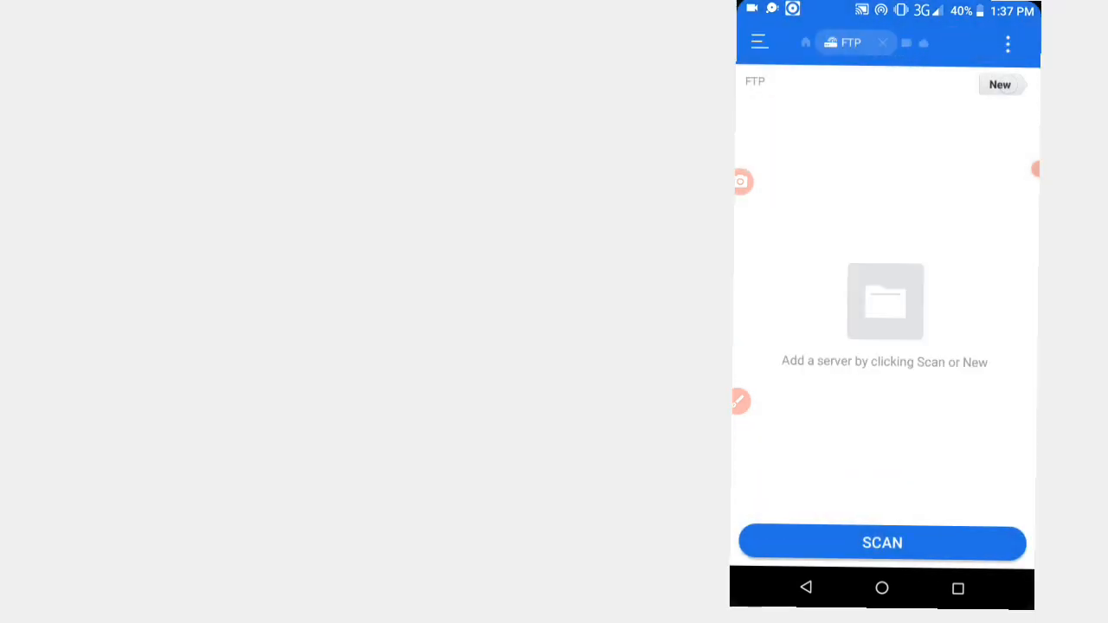
{"action": "left_click", "coordinate": [1001, 83]}
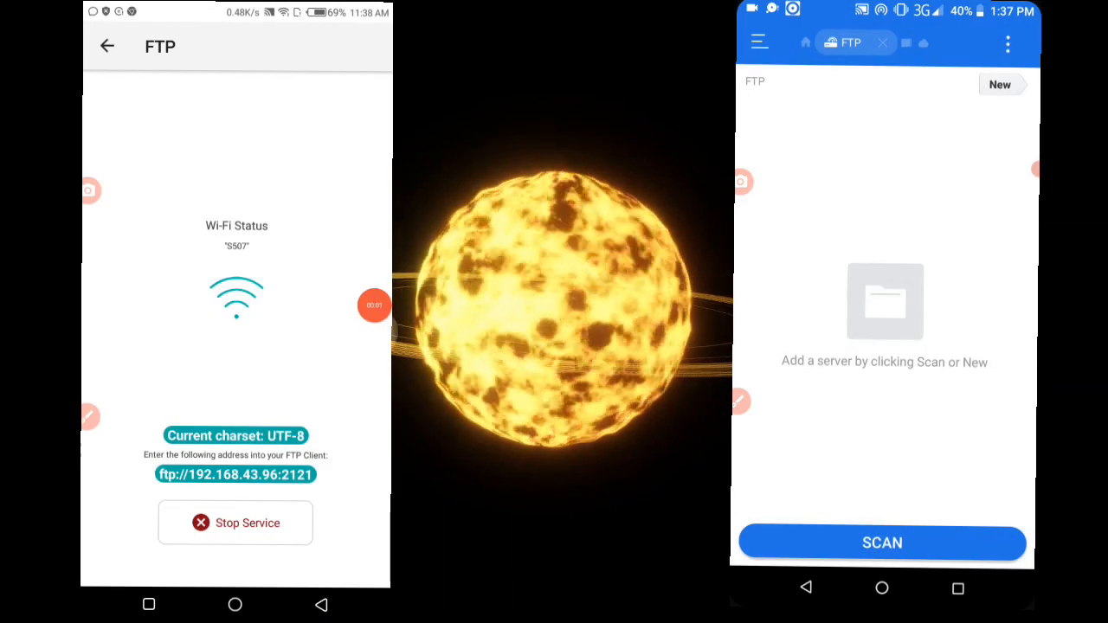
Begin a blank New FTP Server form while Huawei Files shares ftp://192.168.43.96:2121
{"action": "left_click", "coordinate": [1000, 84]}
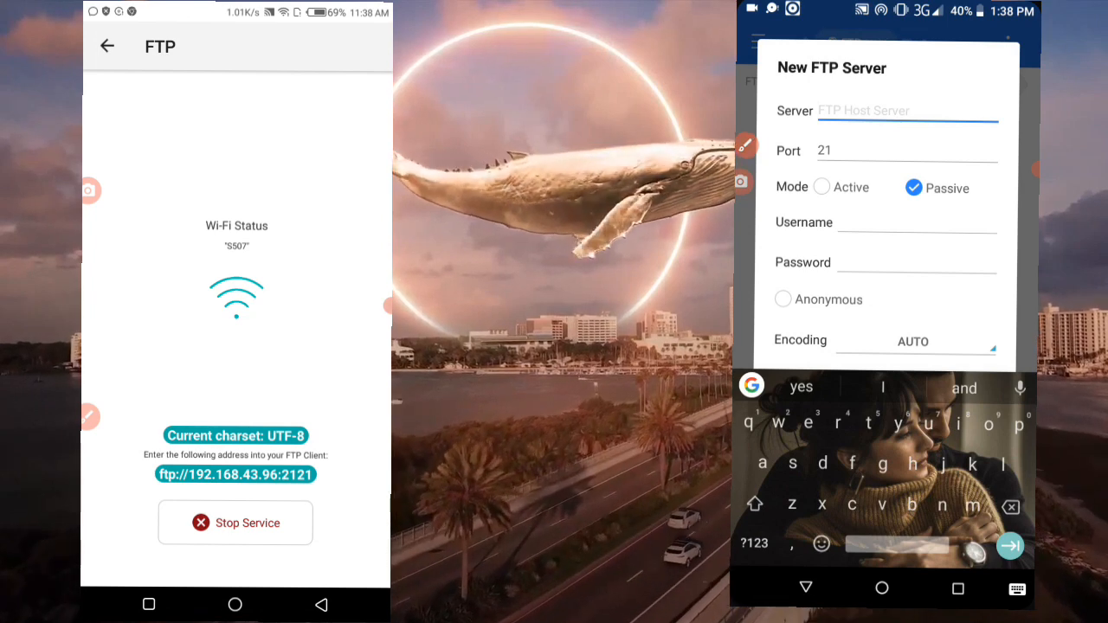
Enter server 192.168.43.96, port 2121, and tick Anonymous login
{"action": "left_click", "coordinate": [757, 544]}
{"action": "type", "text": "21"}
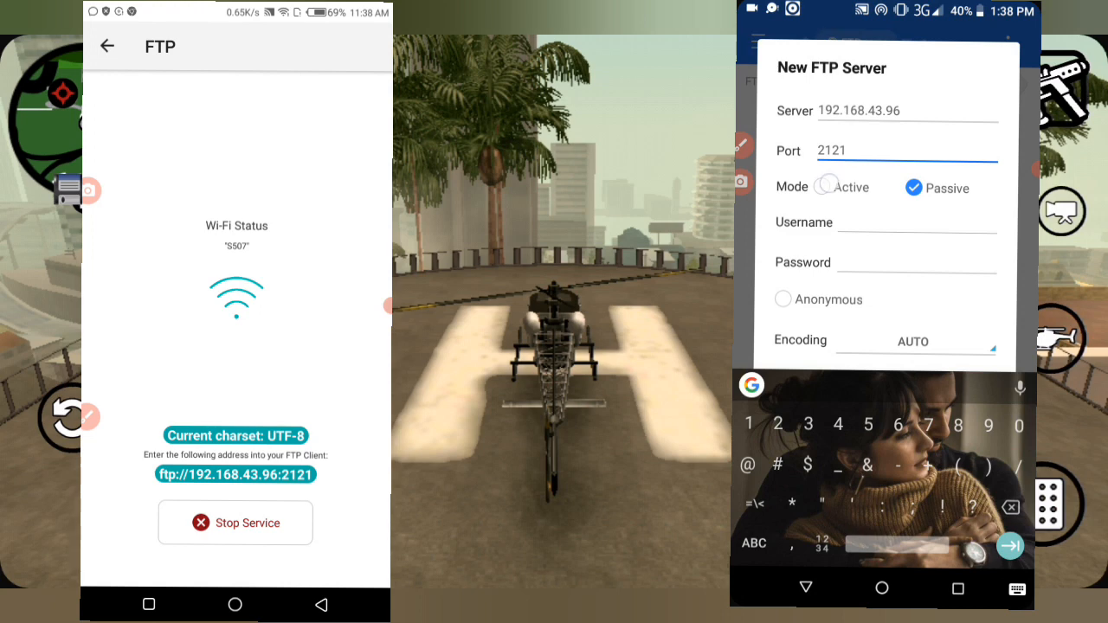
{"action": "left_click", "coordinate": [914, 222]}
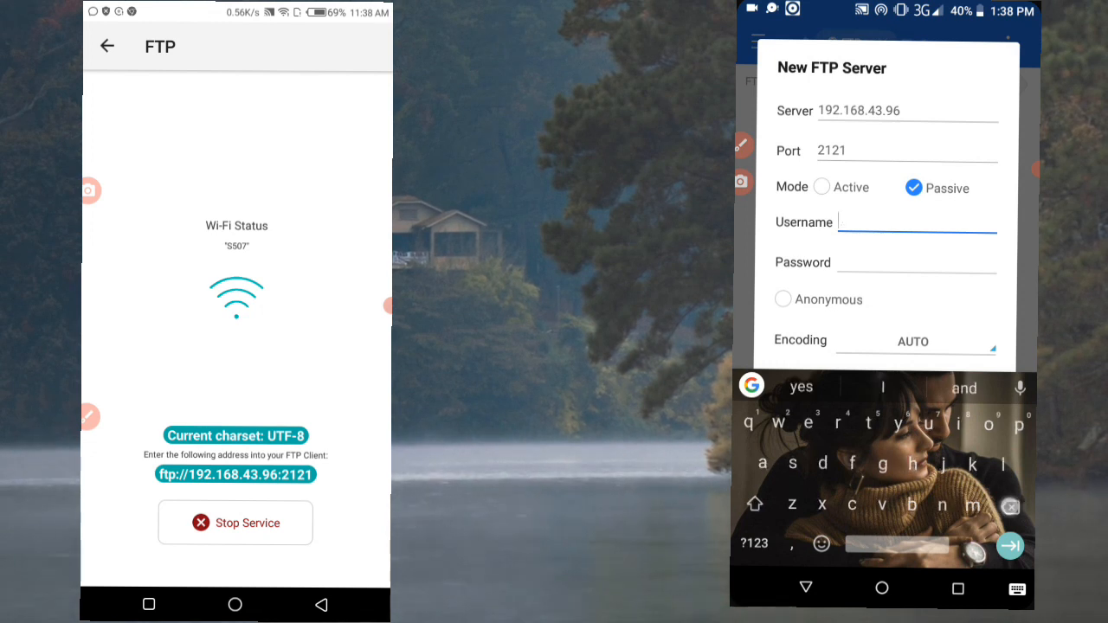
{"action": "type", "text": "hacked"}
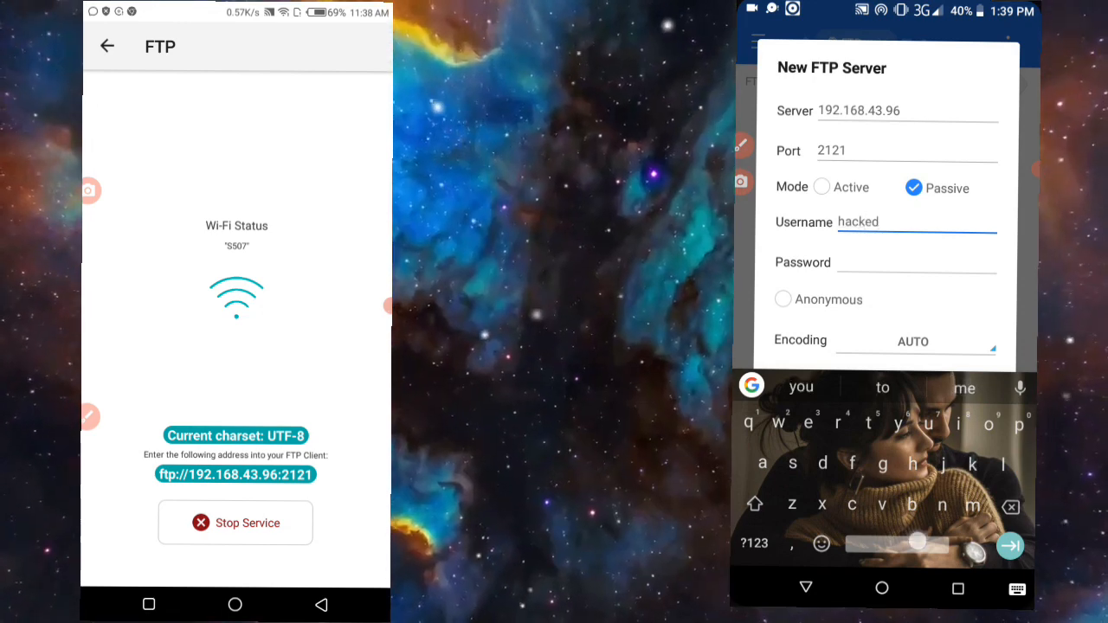
{"action": "type", "text": "phone 1"}
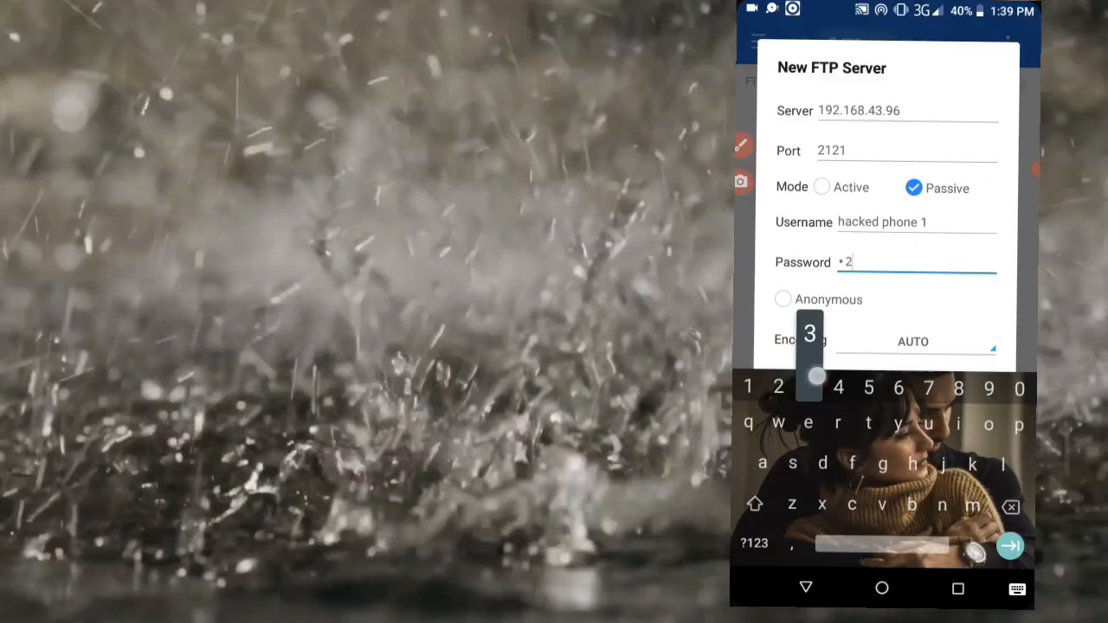
{"action": "left_click", "coordinate": [782, 297]}
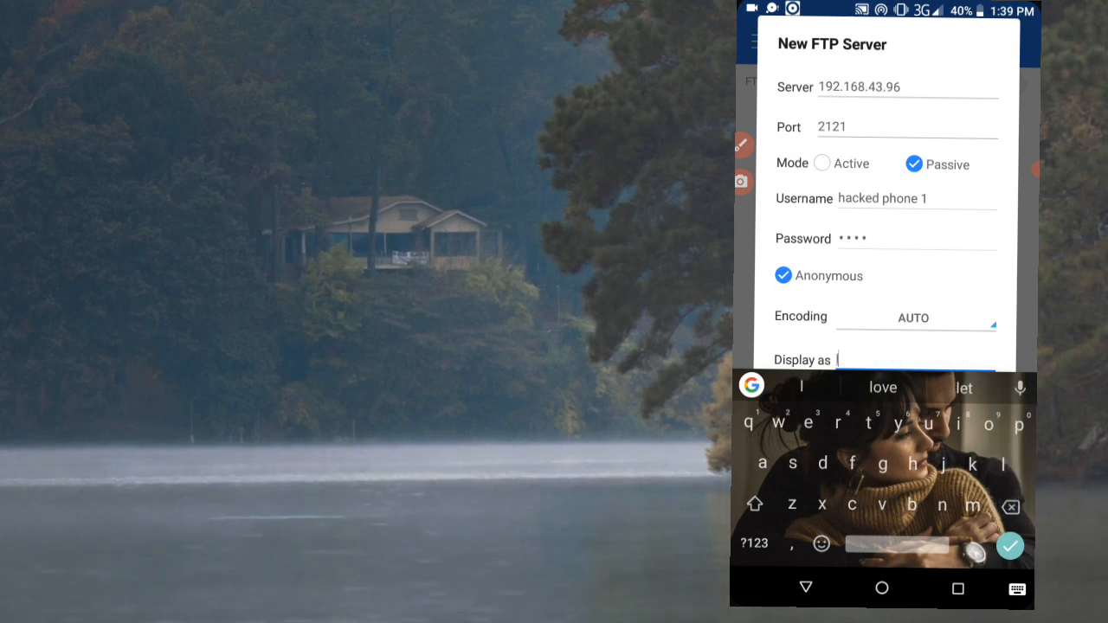
Name the connection 'like is video' and save it to the FTP list
{"action": "type", "text": "like"}
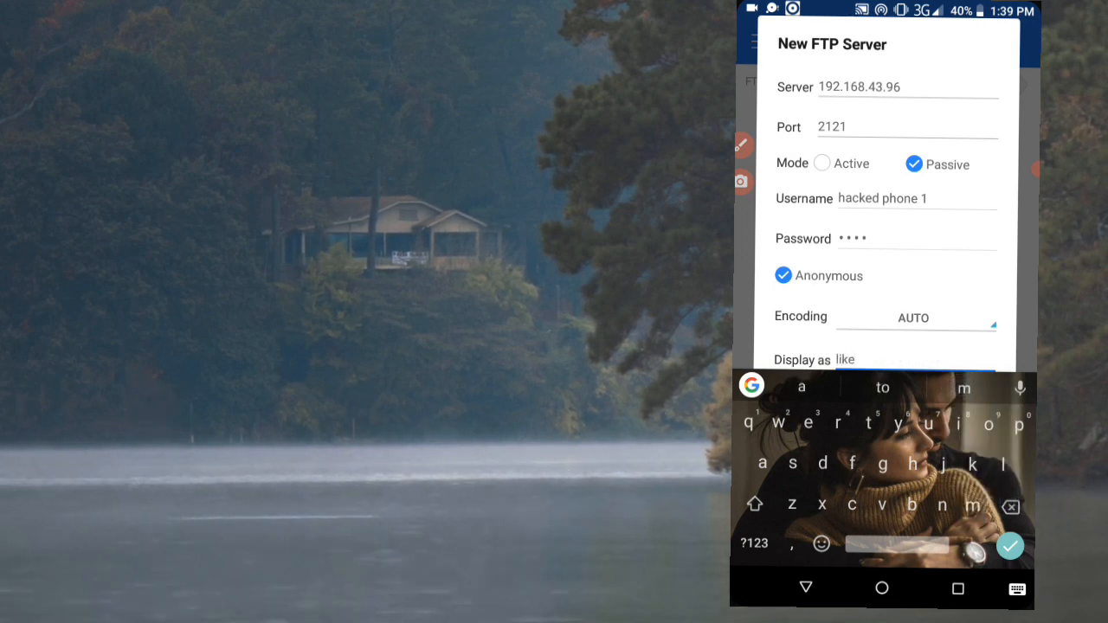
{"action": "type", "text": "is"}
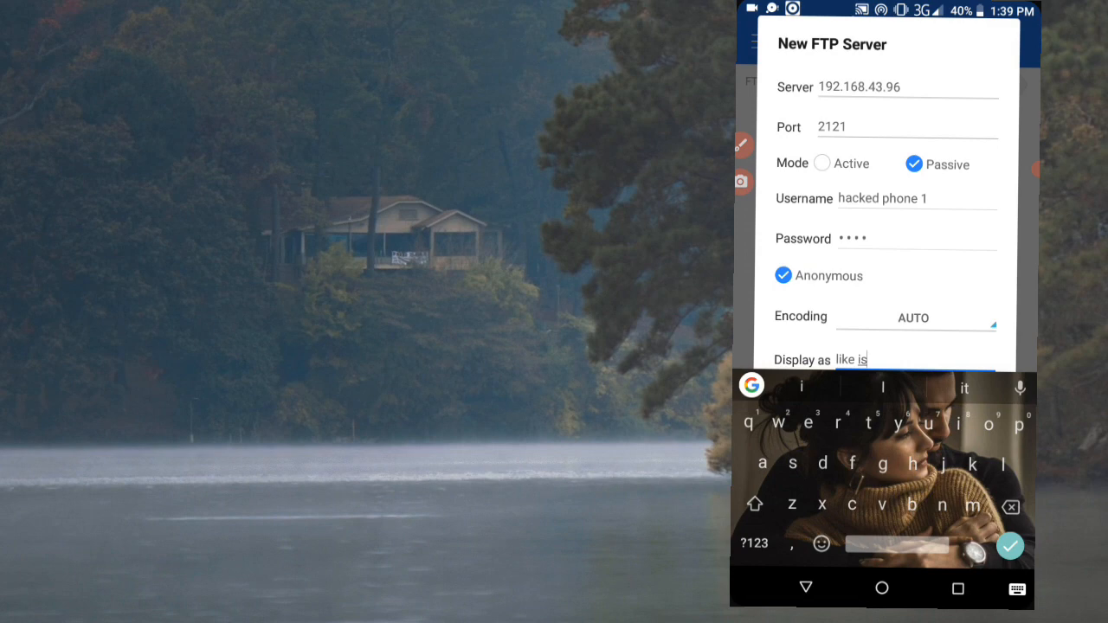
{"action": "type", "text": "vo"}
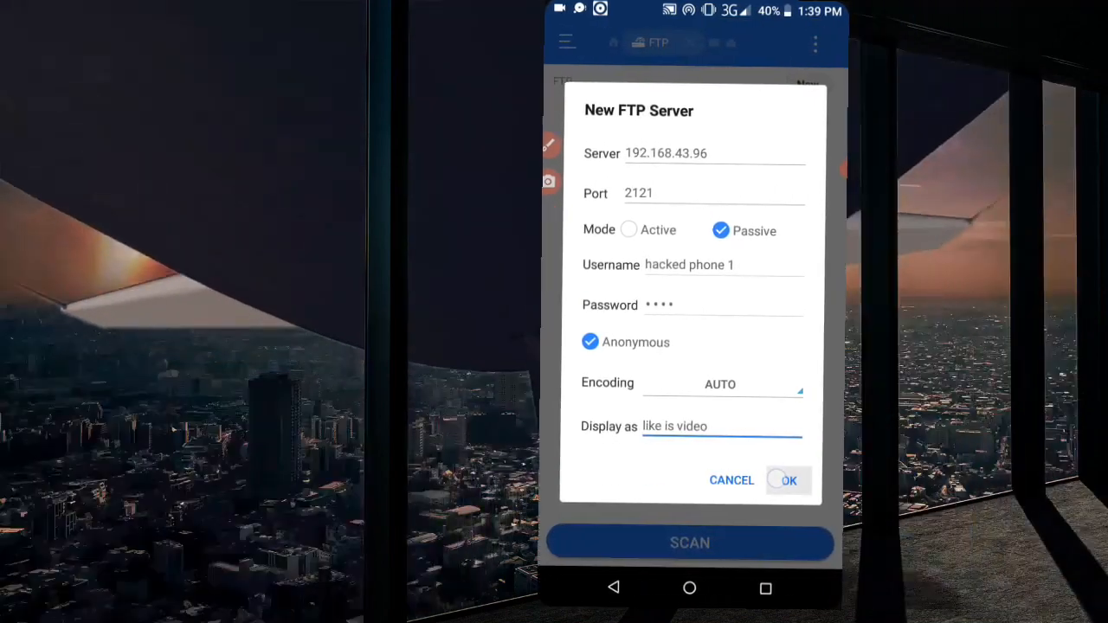
{"action": "left_click", "coordinate": [790, 481]}
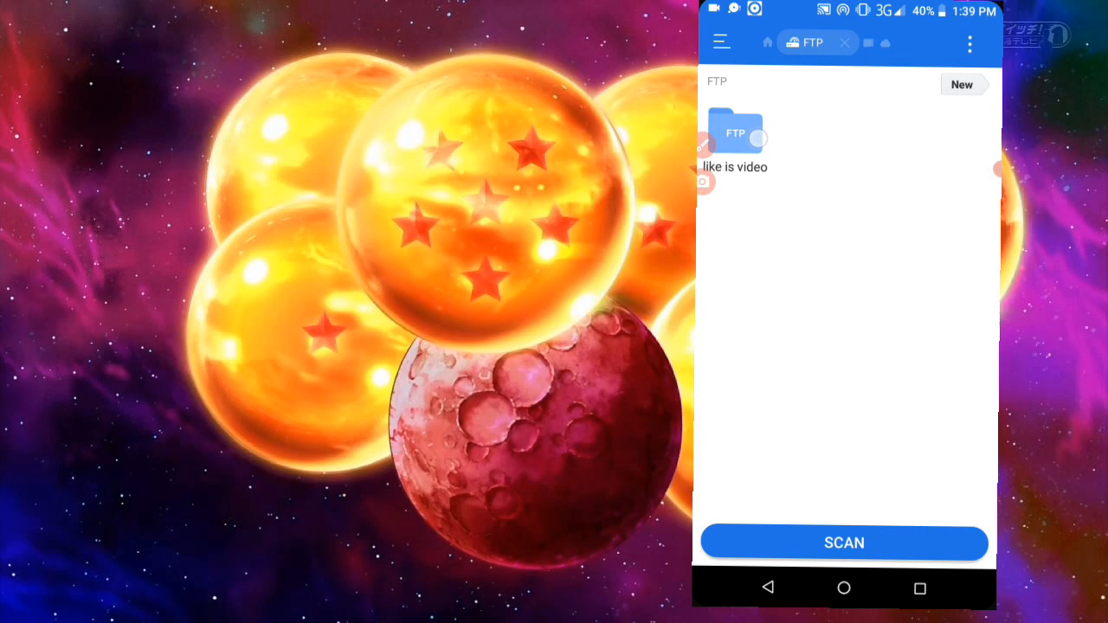
Connect to 'like is video' and browse the other phone's storage down to the DCIM folder
{"action": "left_click", "coordinate": [736, 132]}
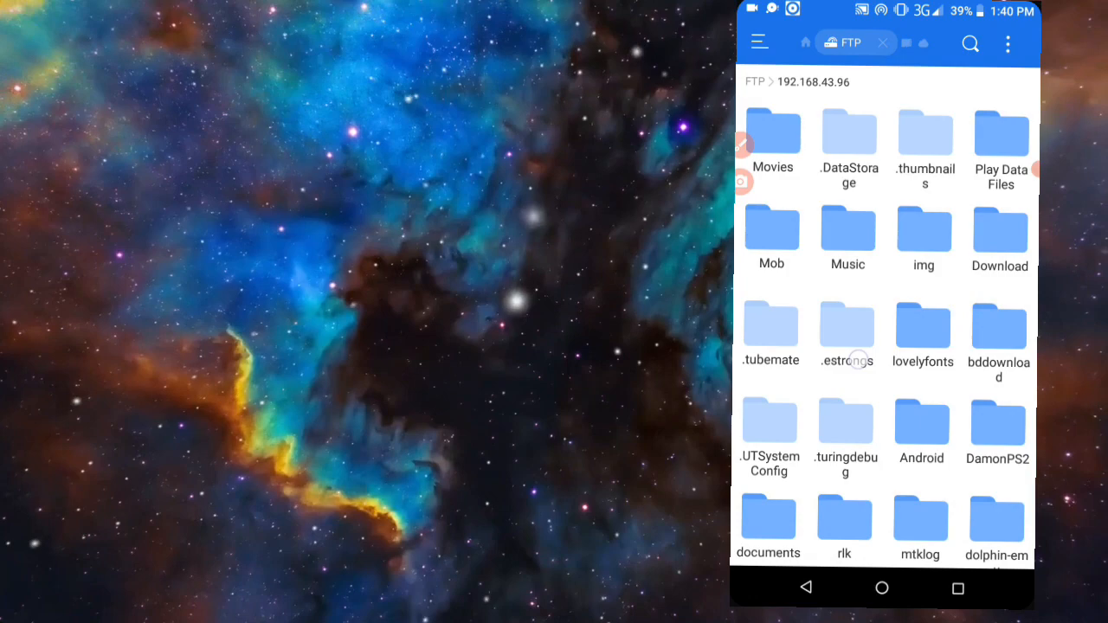
{"action": "scroll", "scroll_direction": "down", "scroll_amount": 3}
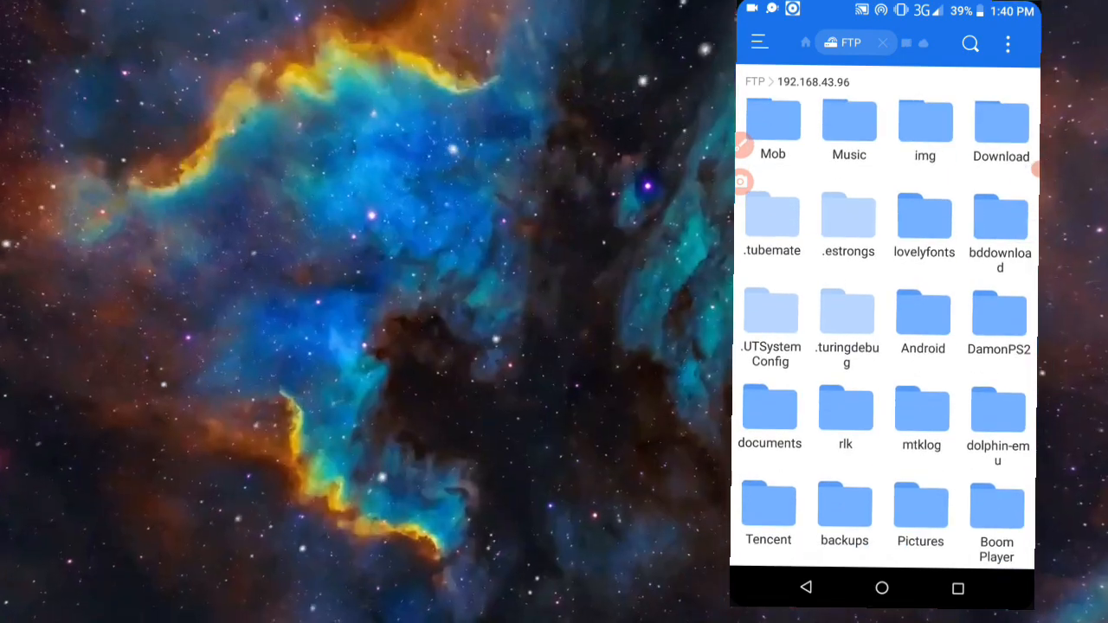
{"action": "scroll", "scroll_direction": "down", "scroll_amount": 3}
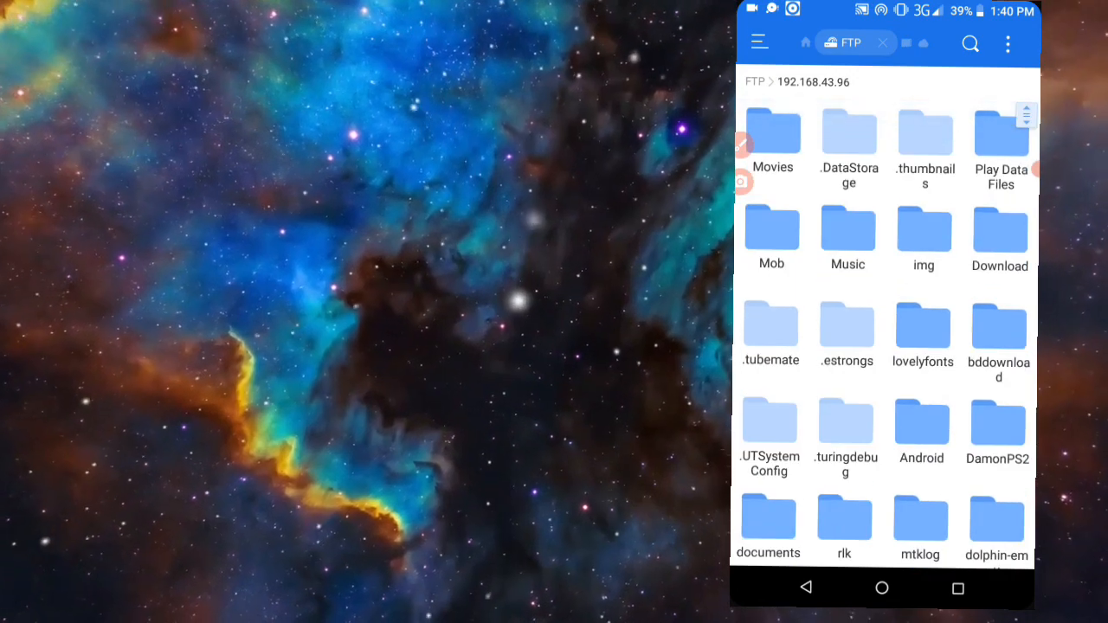
{"action": "scroll", "scroll_direction": "down", "scroll_amount": 3}
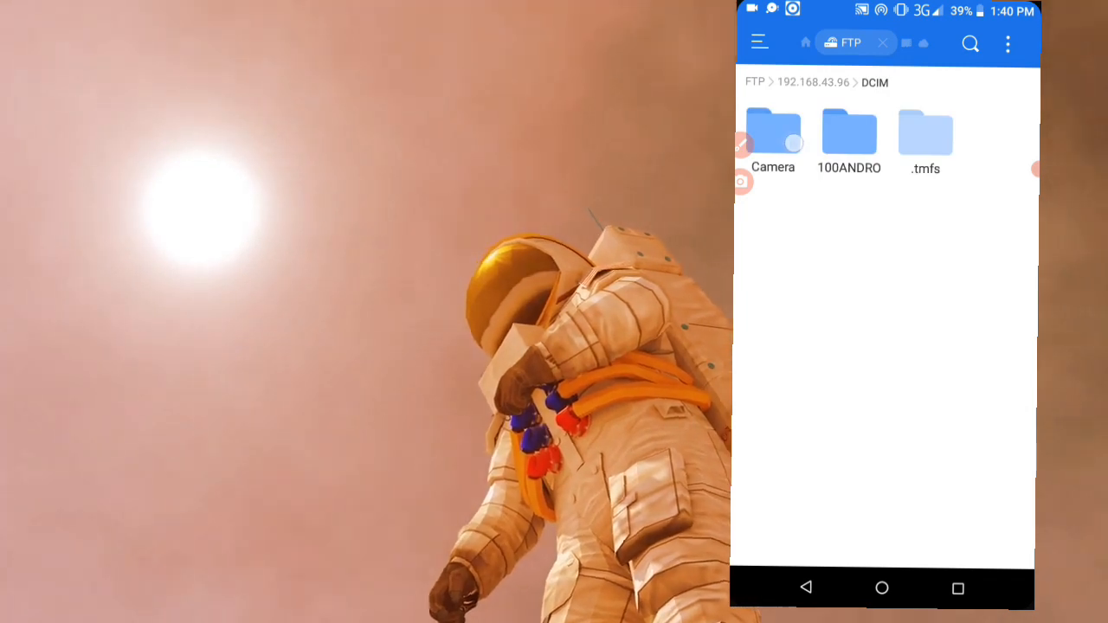
Copy a photo from the remote Camera folder and switch to local storage 26F6-9C36
{"action": "left_click", "coordinate": [772, 135]}
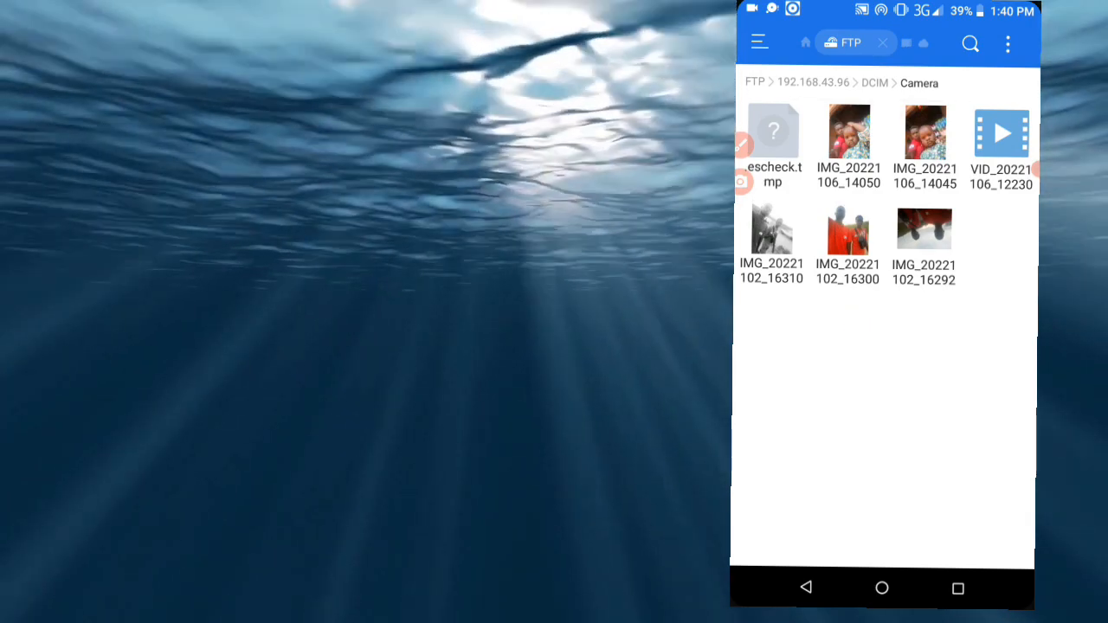
{"action": "left_click", "coordinate": [848, 229]}
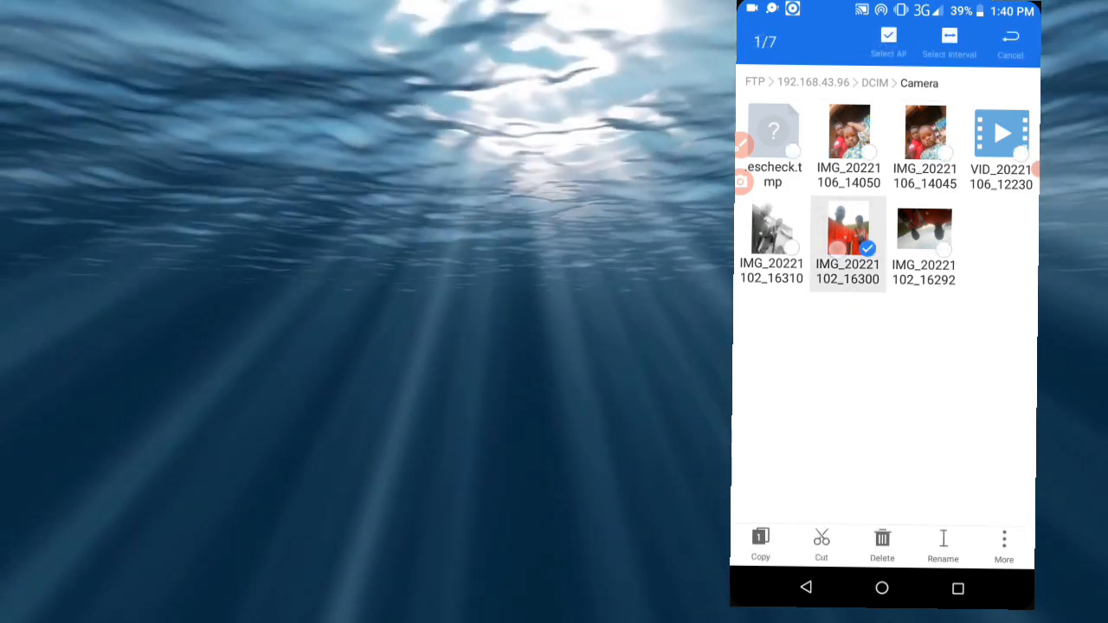
{"action": "left_click", "coordinate": [925, 228]}
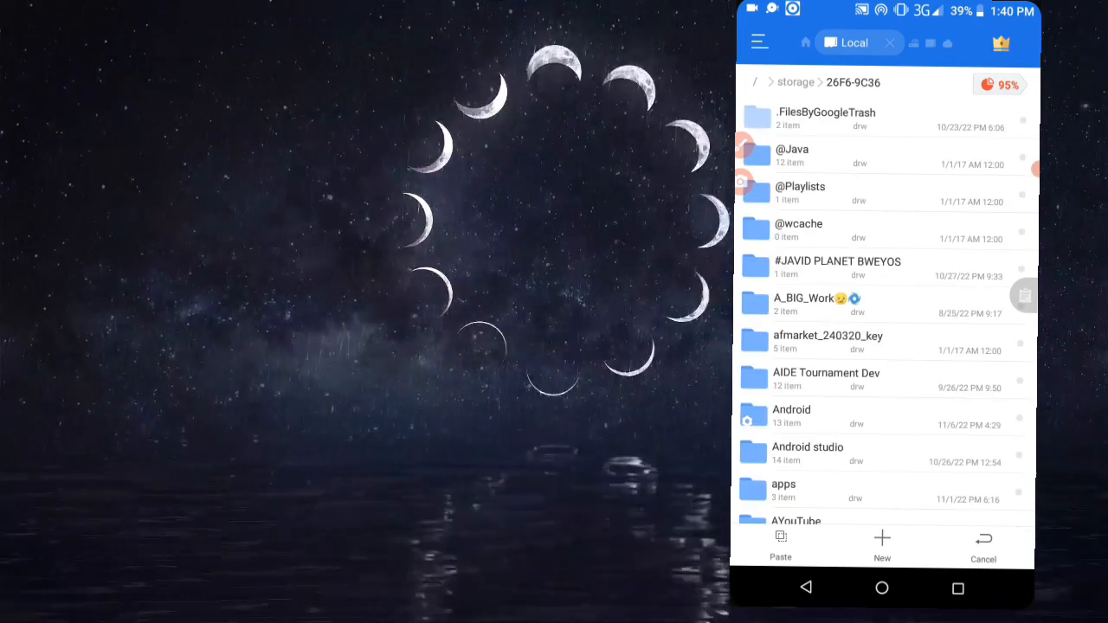
{"action": "scroll", "scroll_direction": "down", "scroll_amount": 3}
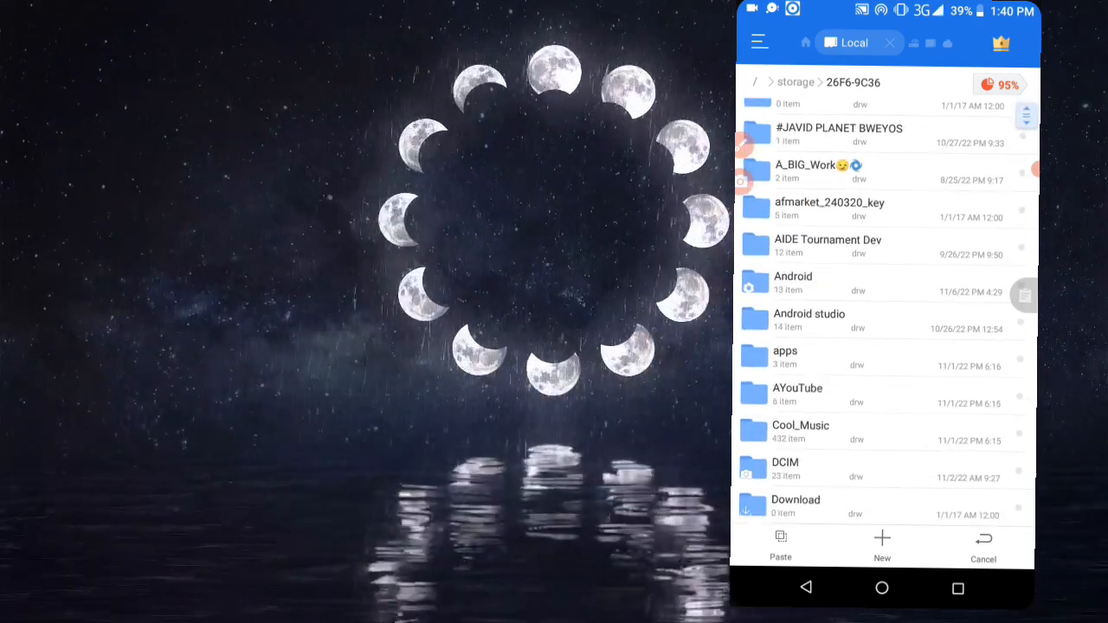
Start a new local folder and name it 'like is video'
{"action": "left_click", "coordinate": [881, 540]}
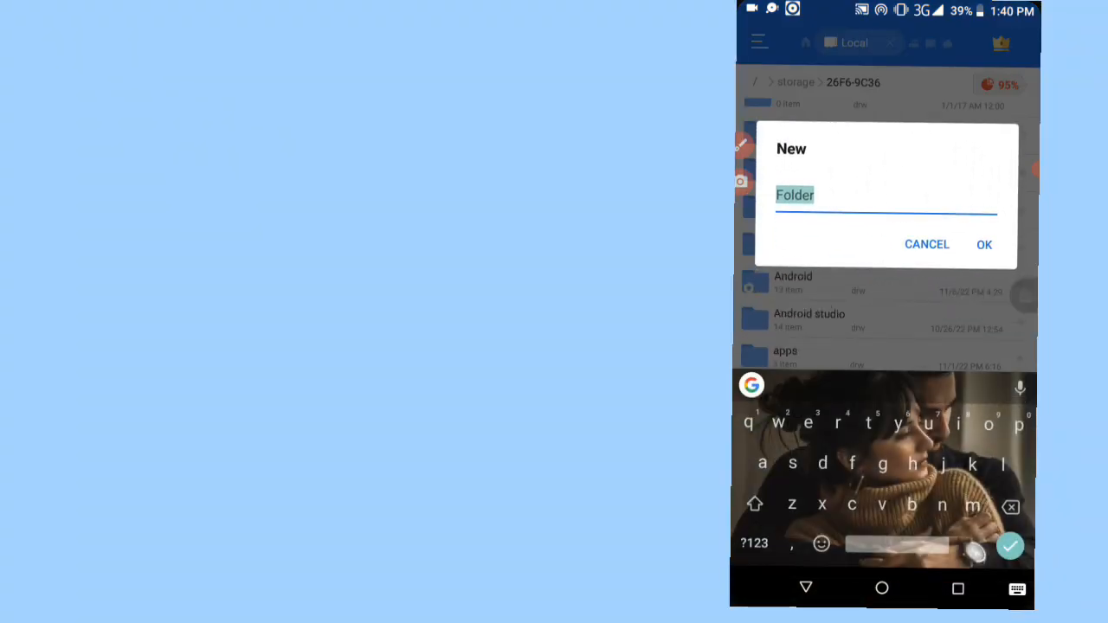
{"action": "type", "text": "hac"}
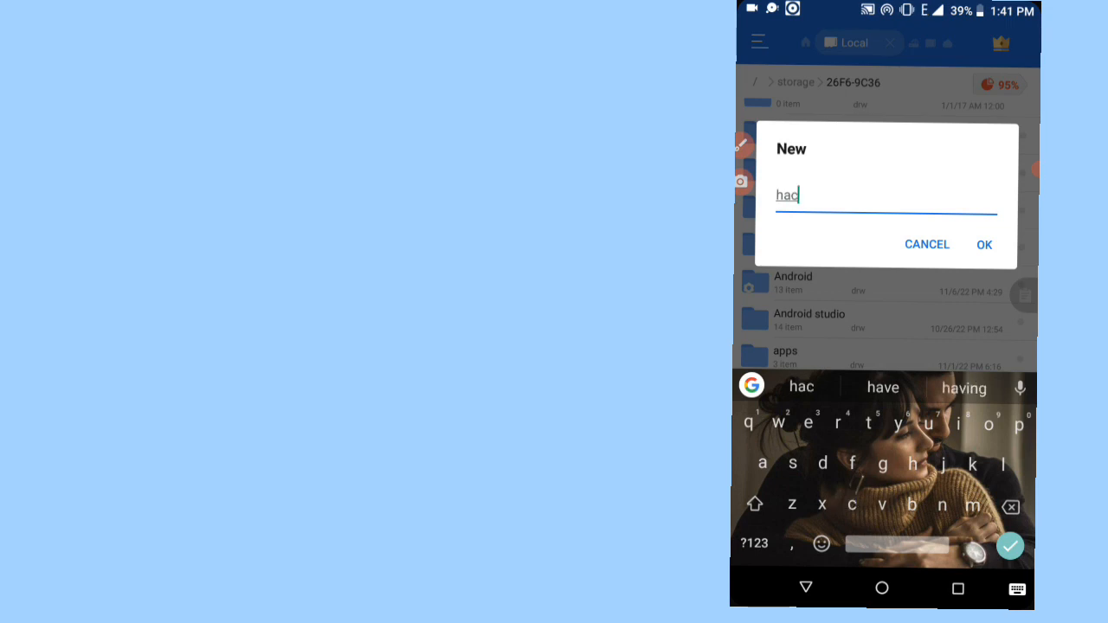
{"action": "left_click", "coordinate": [973, 450]}
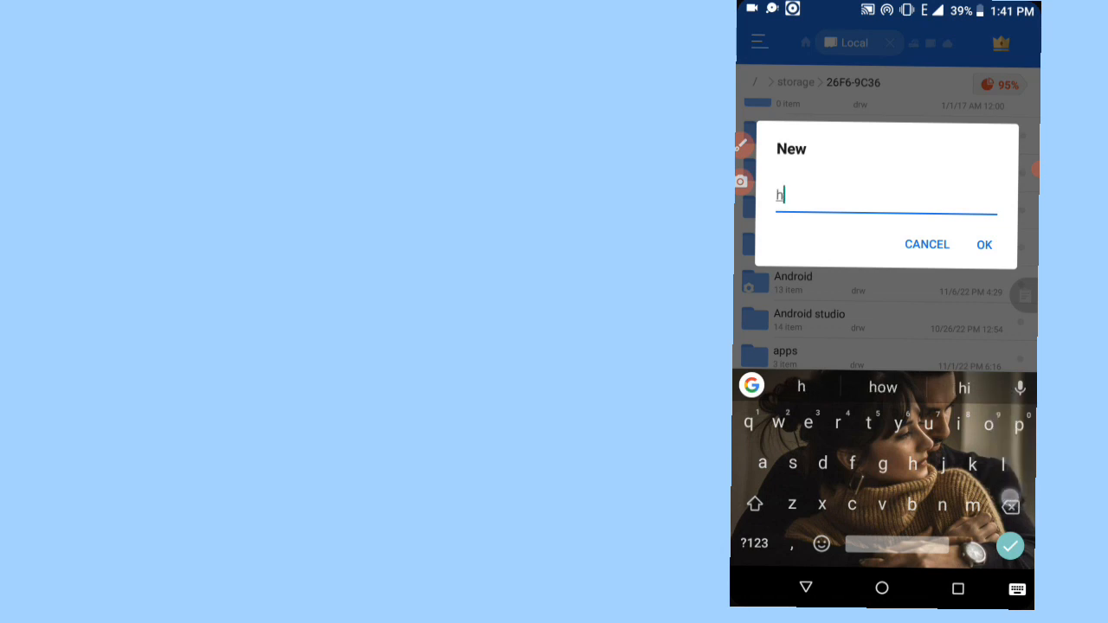
{"action": "type", "text": "like"}
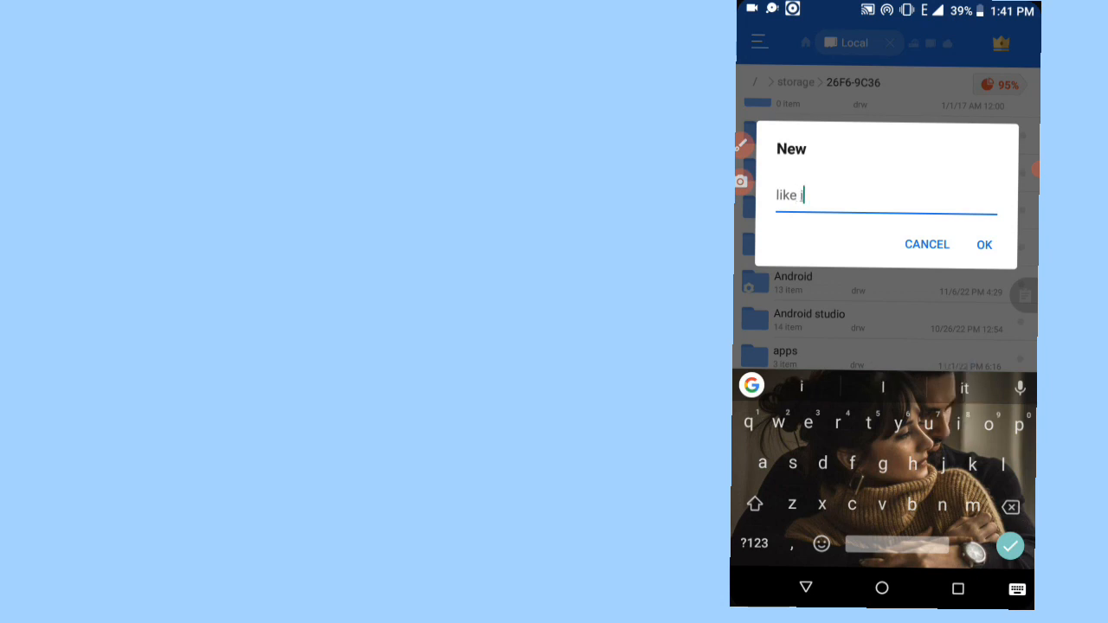
{"action": "type", "text": "is v"}
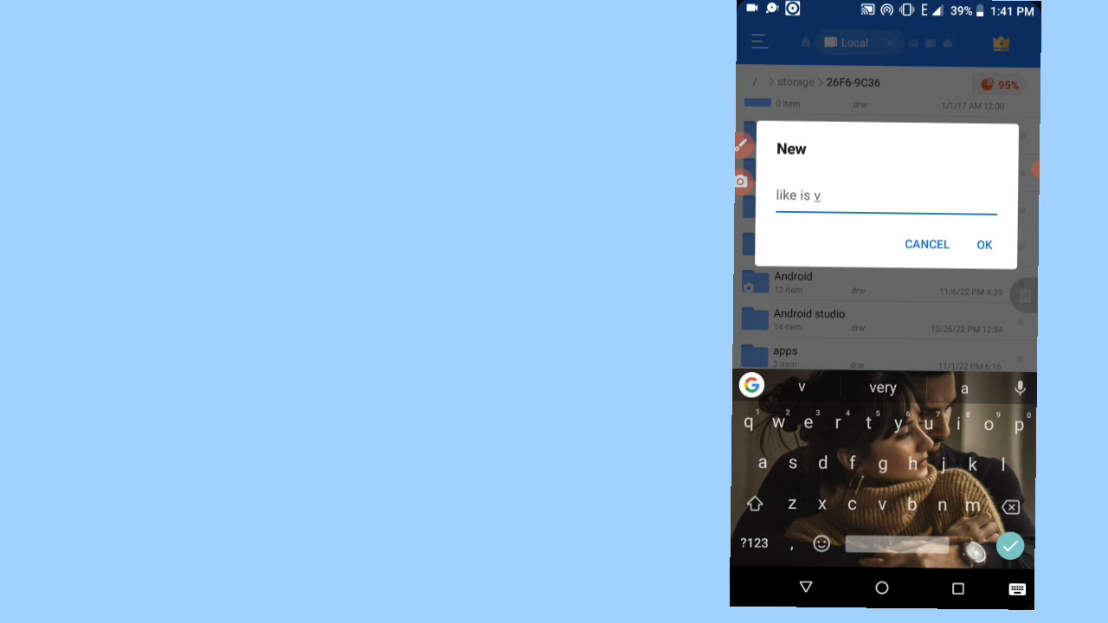
{"action": "type", "text": "ideo"}
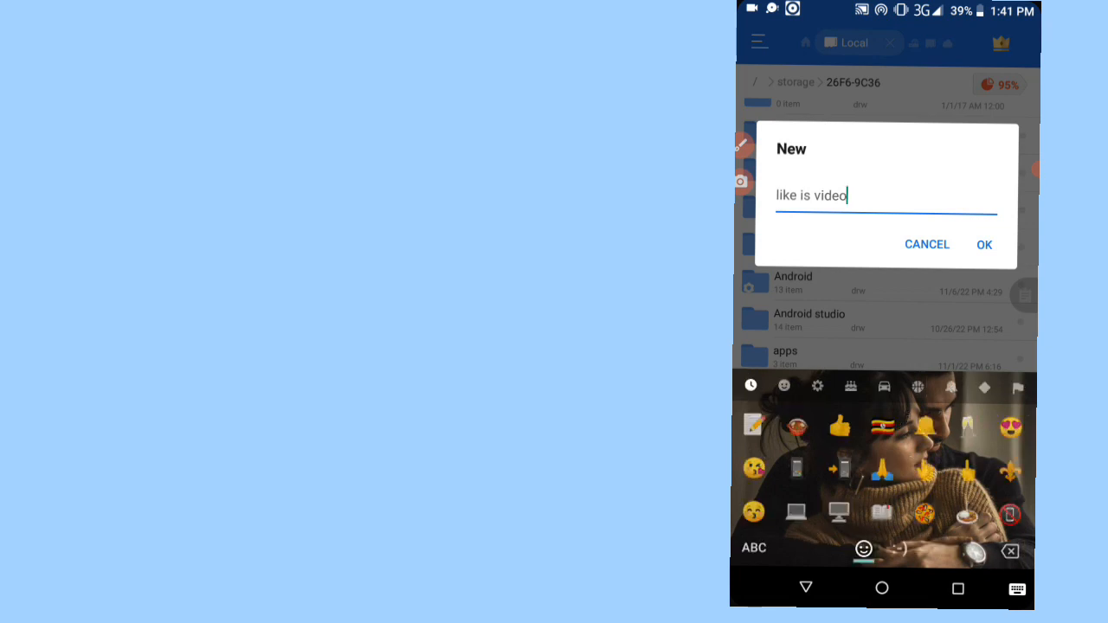
Append three emojis, including a thumbs-up, to the folder name and confirm creation
{"action": "left_click", "coordinate": [1012, 428]}
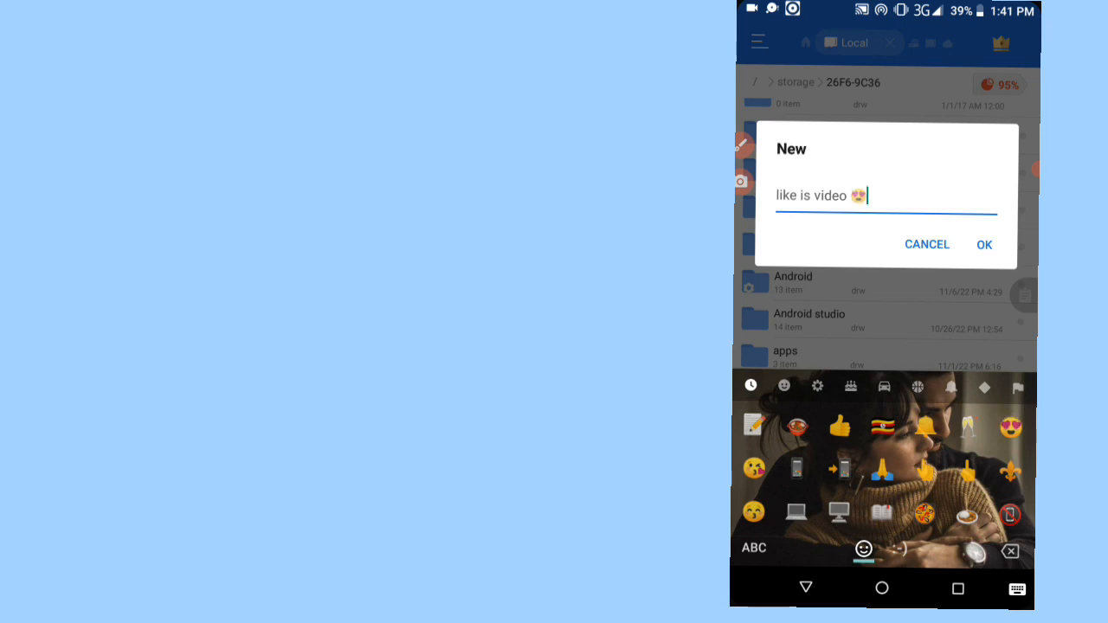
{"action": "left_click", "coordinate": [838, 429]}
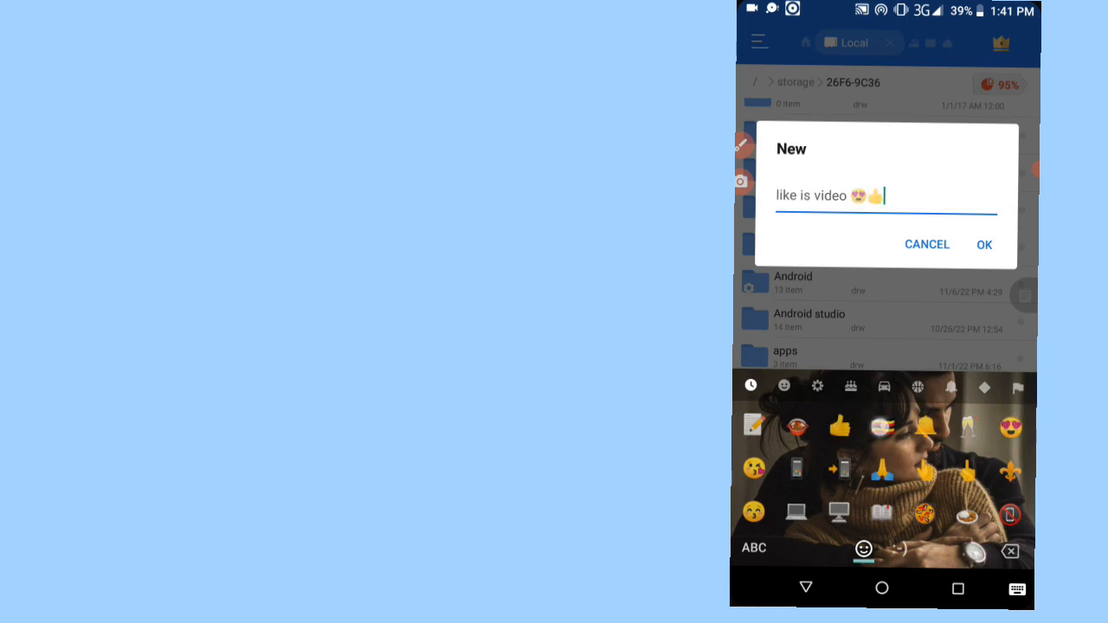
{"action": "left_click", "coordinate": [885, 430]}
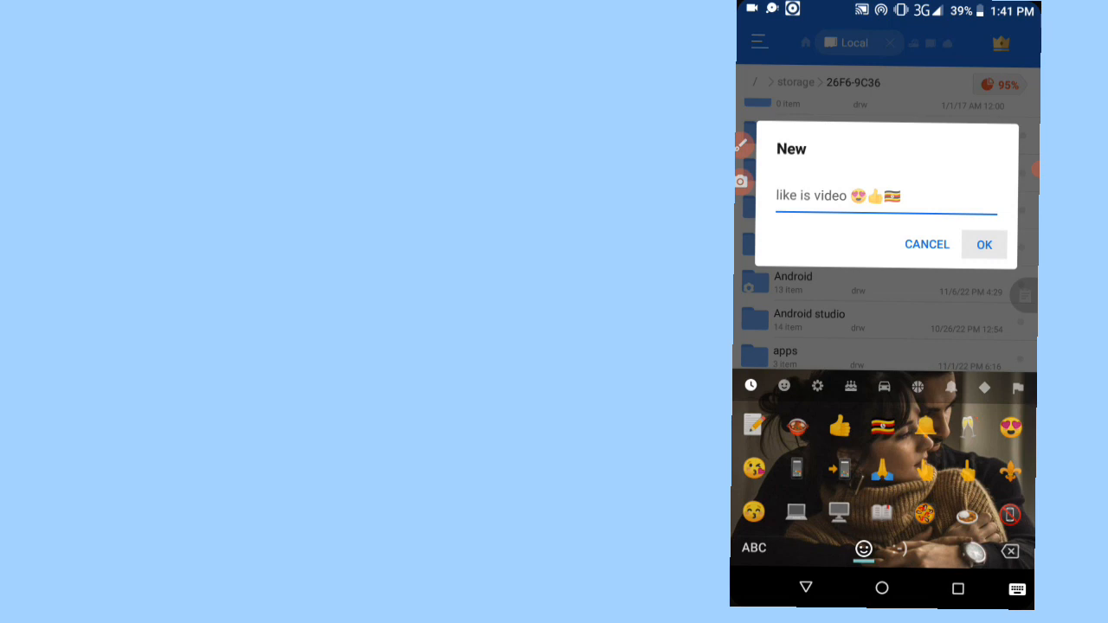
{"action": "left_click", "coordinate": [983, 244]}
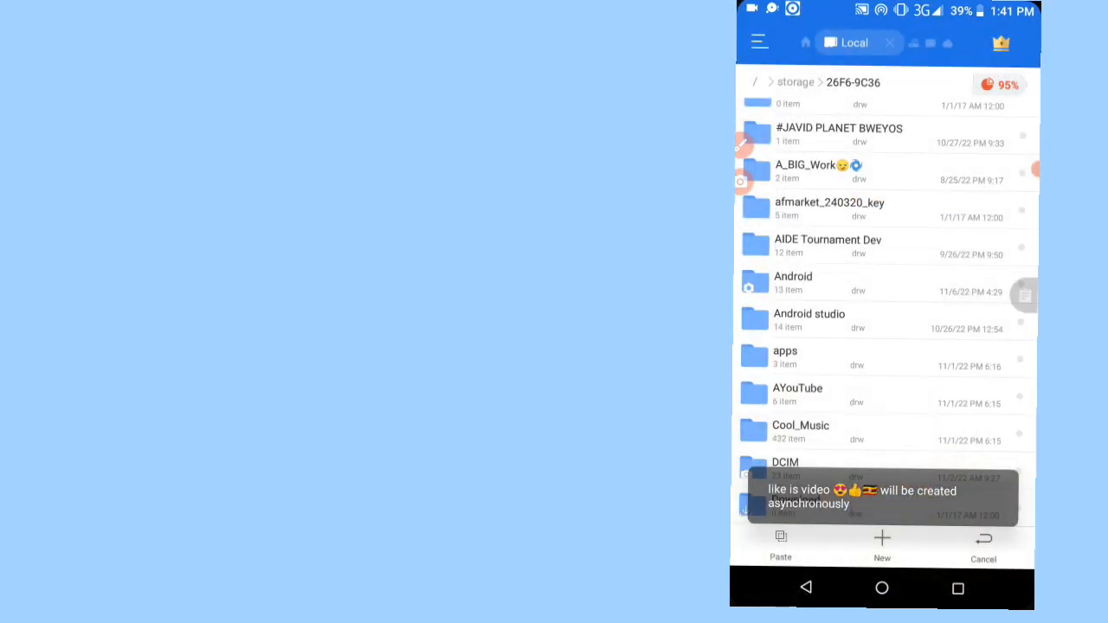
Paste the two camera photos into the emoji-named folder and dismiss the Moving dialog
{"action": "scroll", "scroll_direction": "down", "scroll_amount": 3}
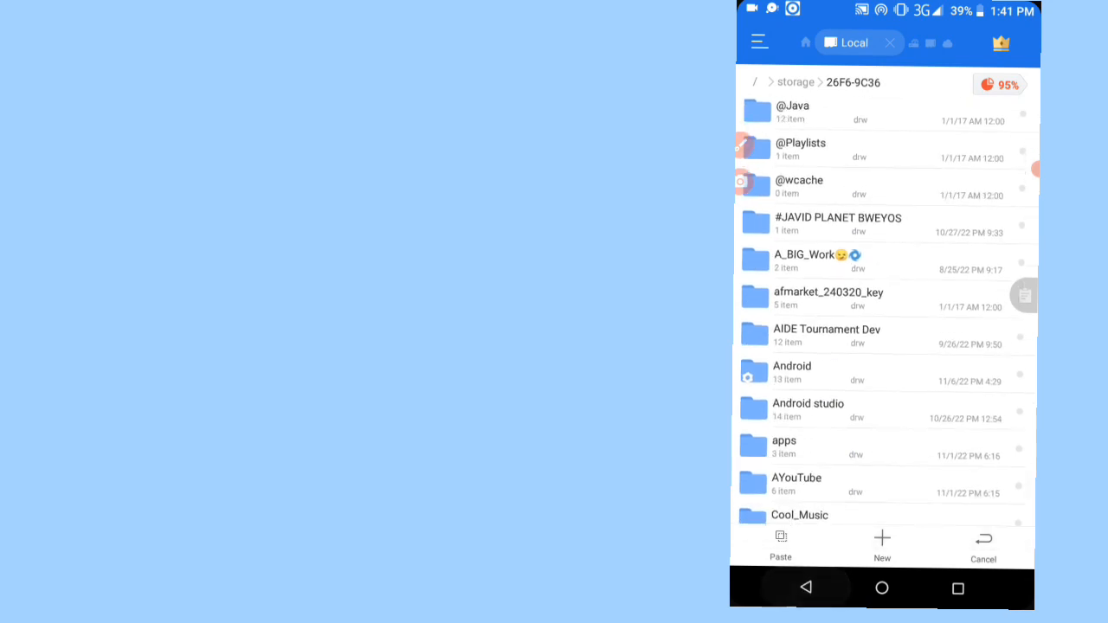
{"action": "left_click", "coordinate": [803, 42]}
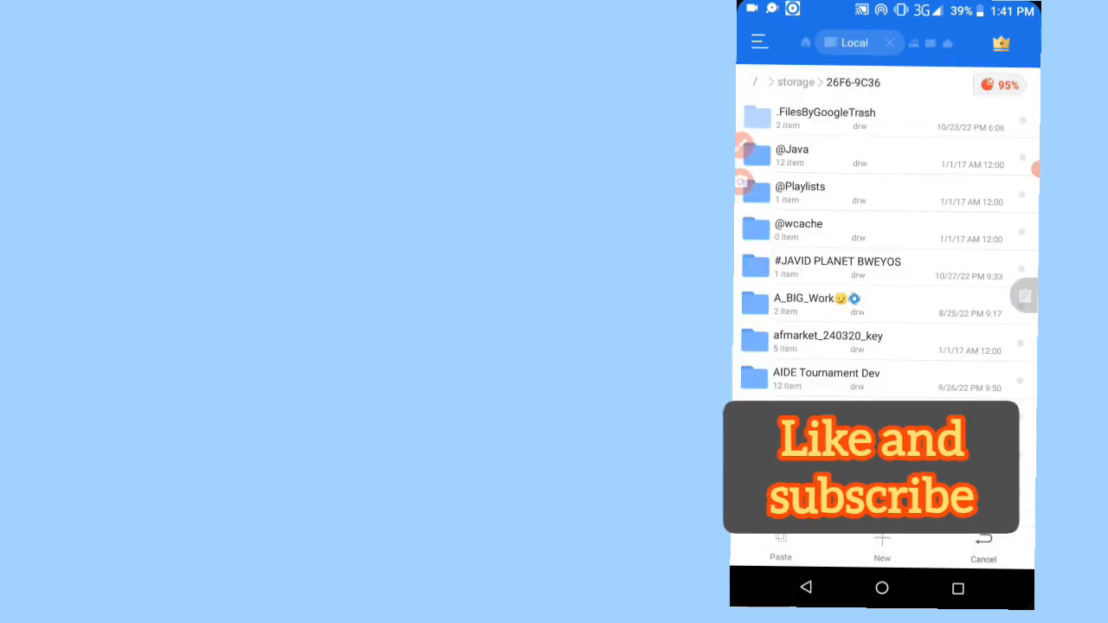
{"action": "scroll", "scroll_direction": "down", "scroll_amount": 3}
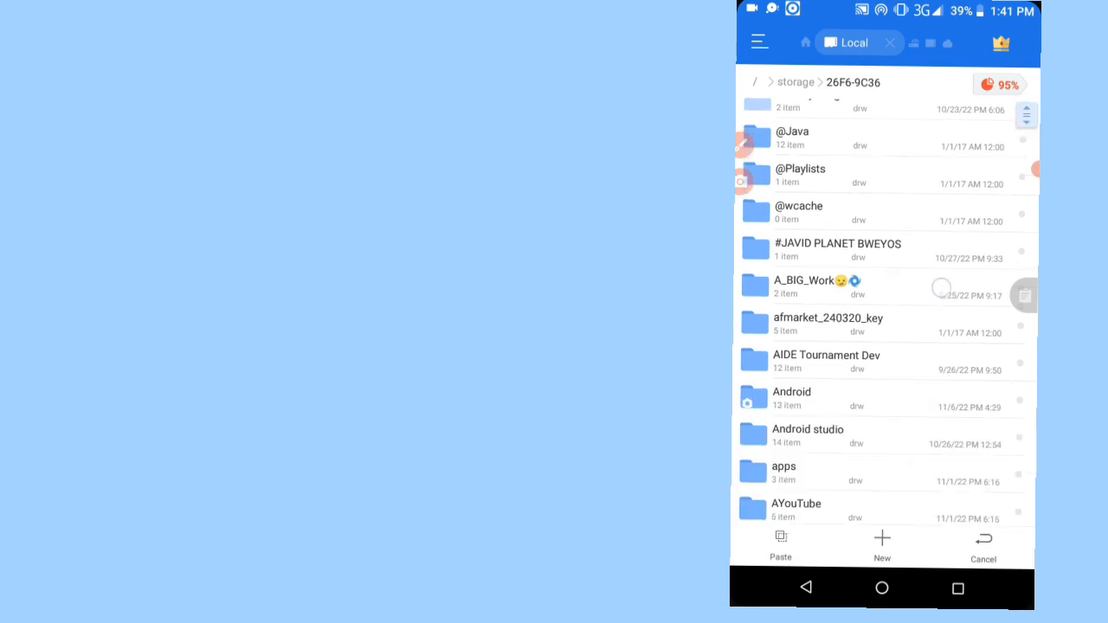
{"action": "scroll", "scroll_direction": "down", "scroll_amount": 3}
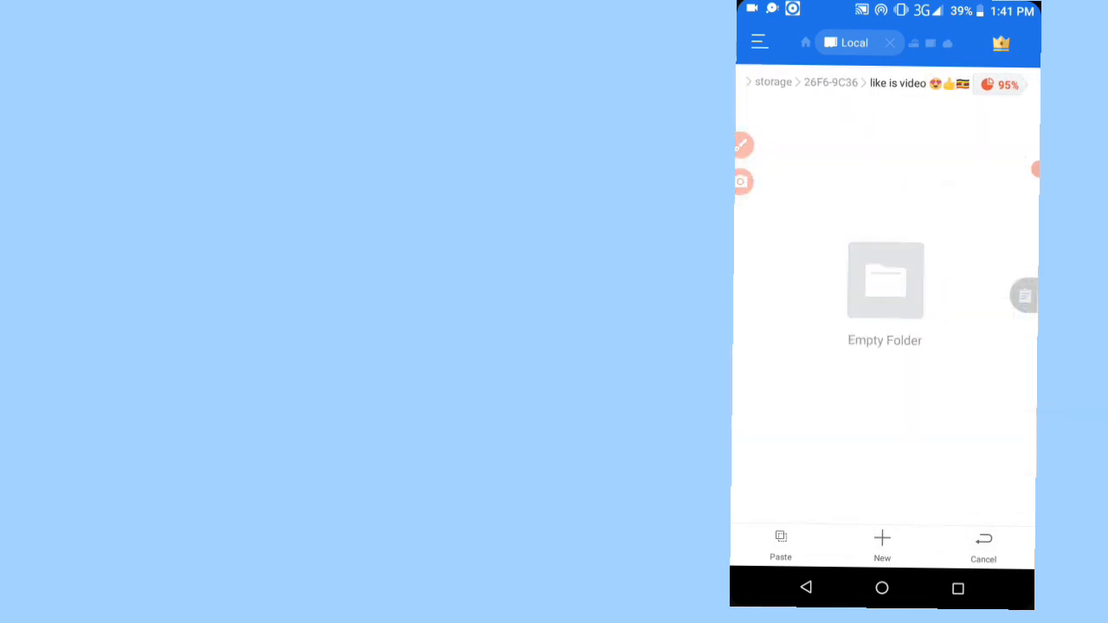
{"action": "left_click", "coordinate": [779, 543]}
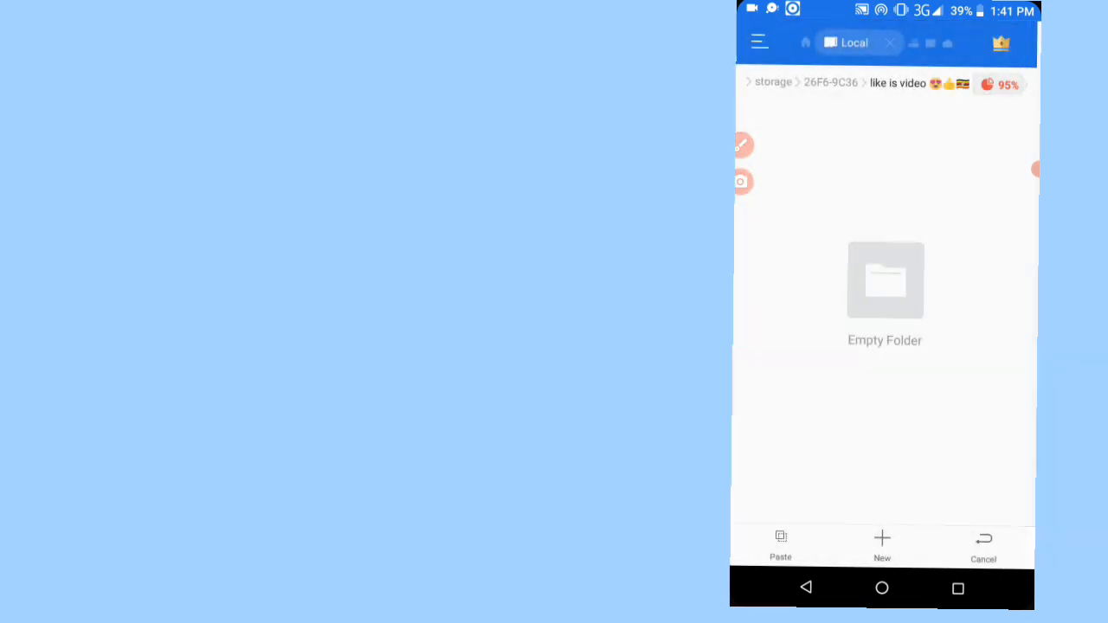
{"action": "left_click", "coordinate": [982, 543]}
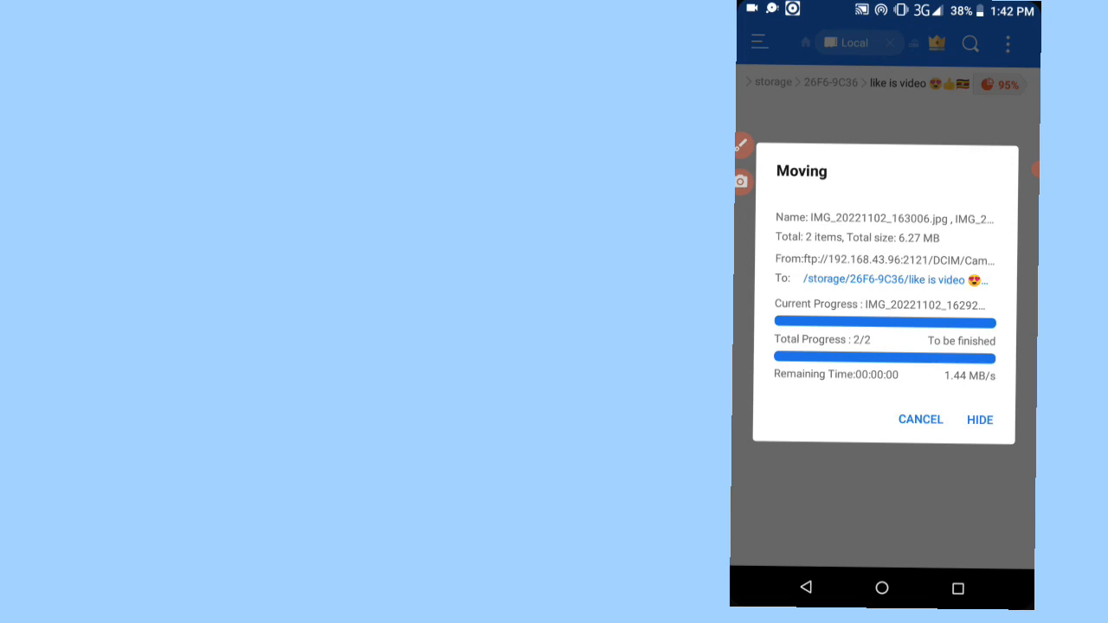
{"action": "left_click", "coordinate": [980, 421]}
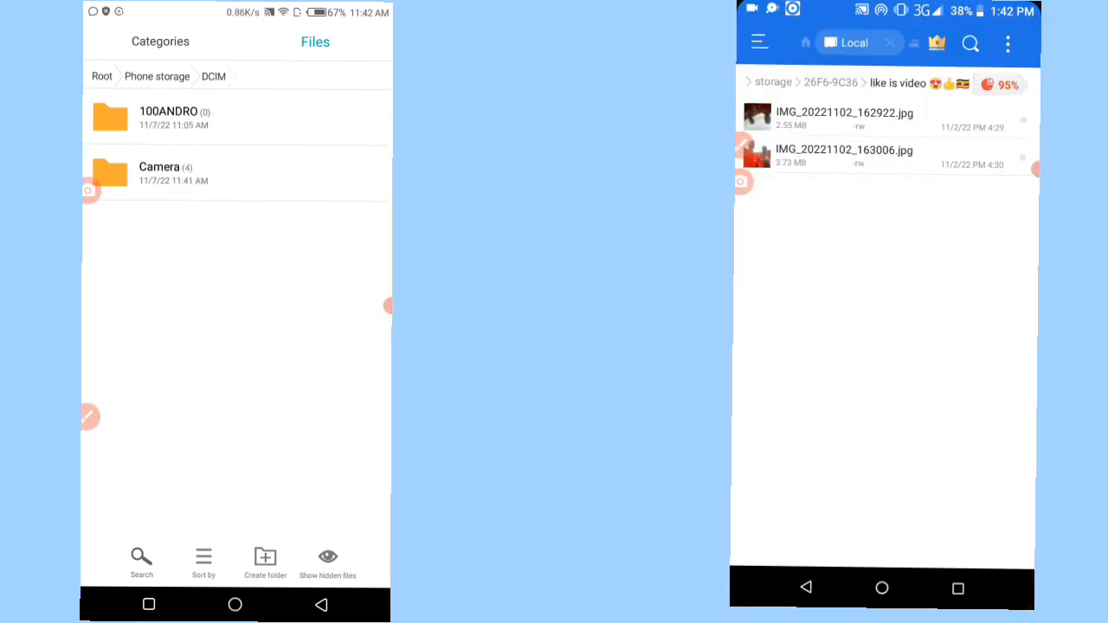
Open the other phone's Camera folder and confirm both IMG_20221102 photos are back
{"action": "left_click", "coordinate": [159, 173]}
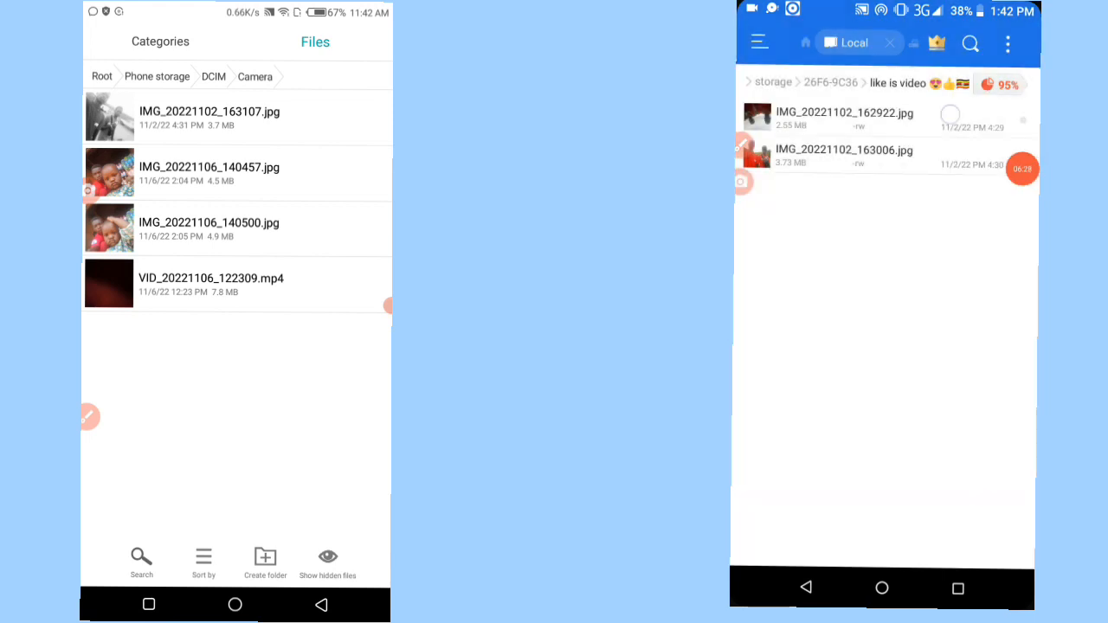
{"action": "left_click", "coordinate": [852, 117]}
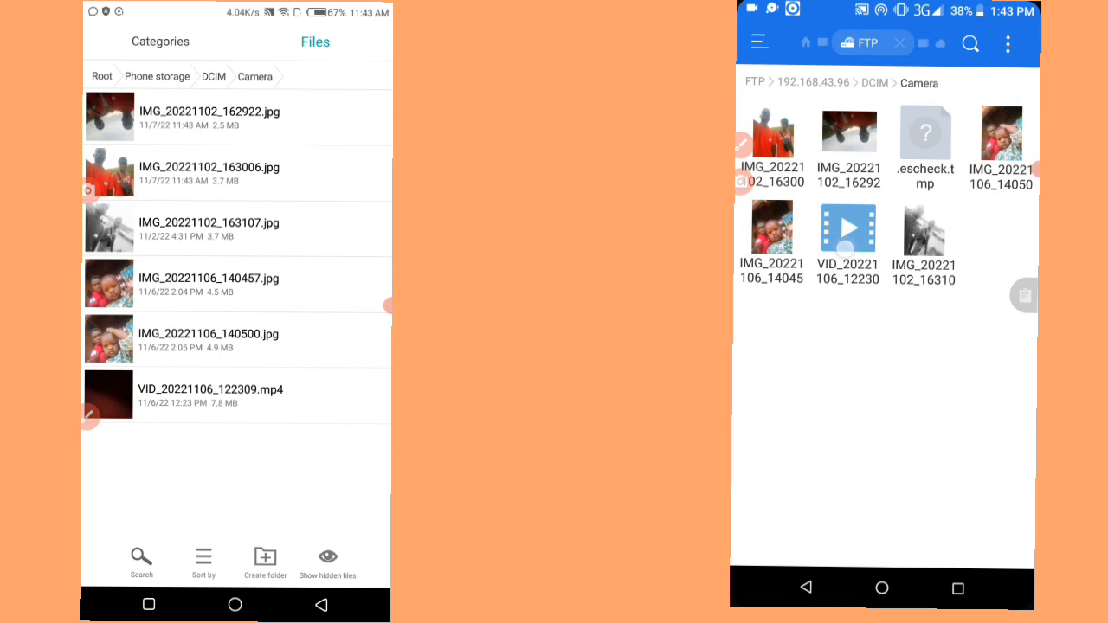
Return from Camera to the 192.168.43.96 FTP share root
{"action": "left_click", "coordinate": [848, 228]}
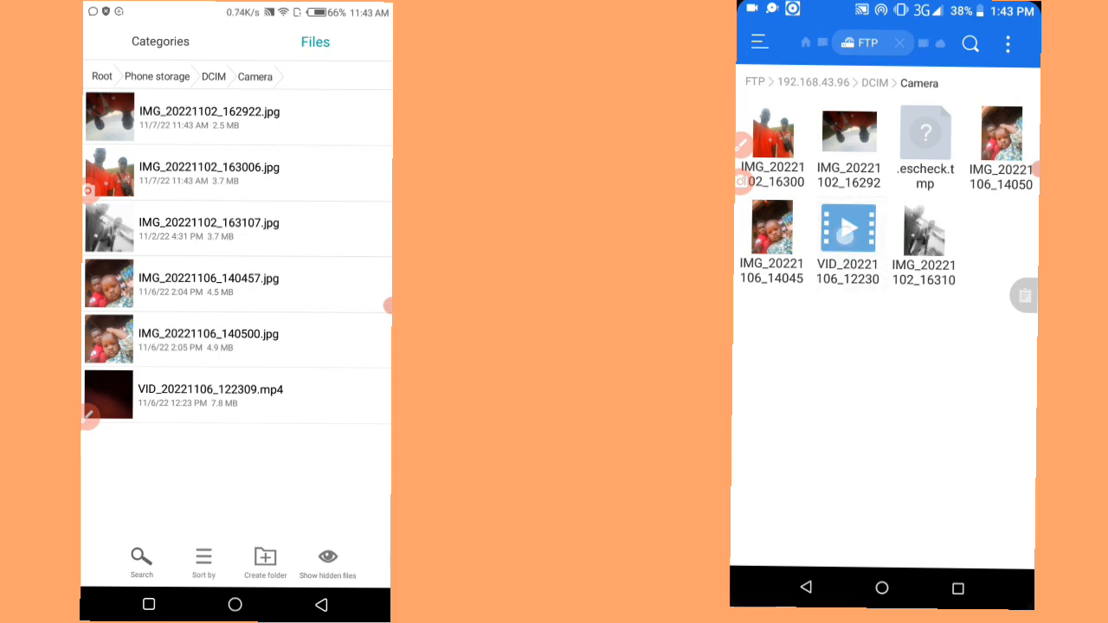
{"action": "left_click", "coordinate": [849, 229]}
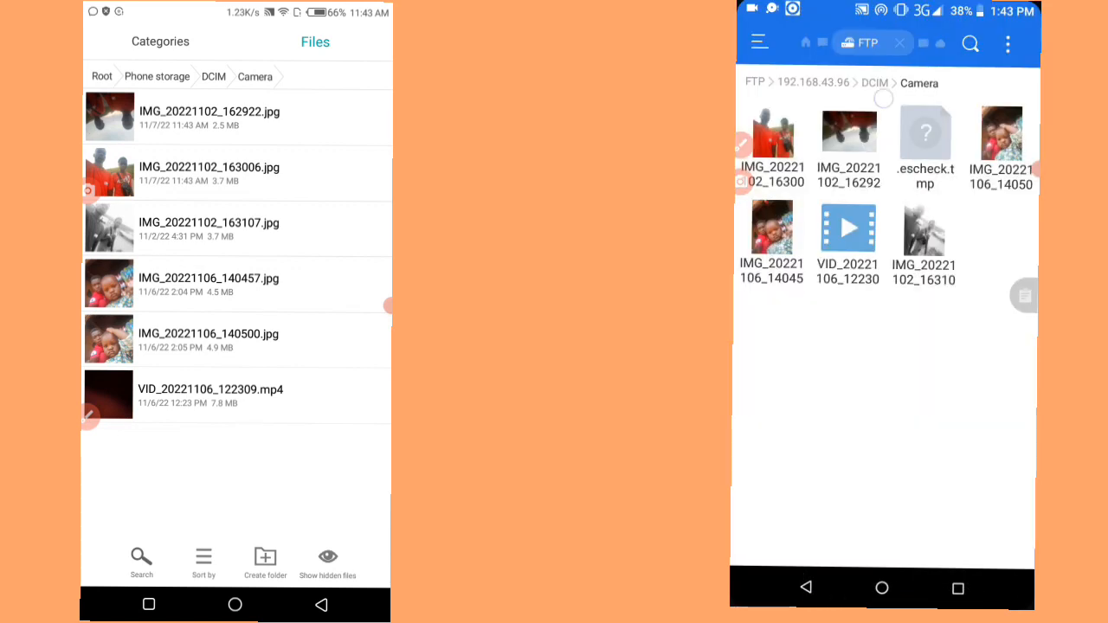
{"action": "left_click", "coordinate": [819, 84]}
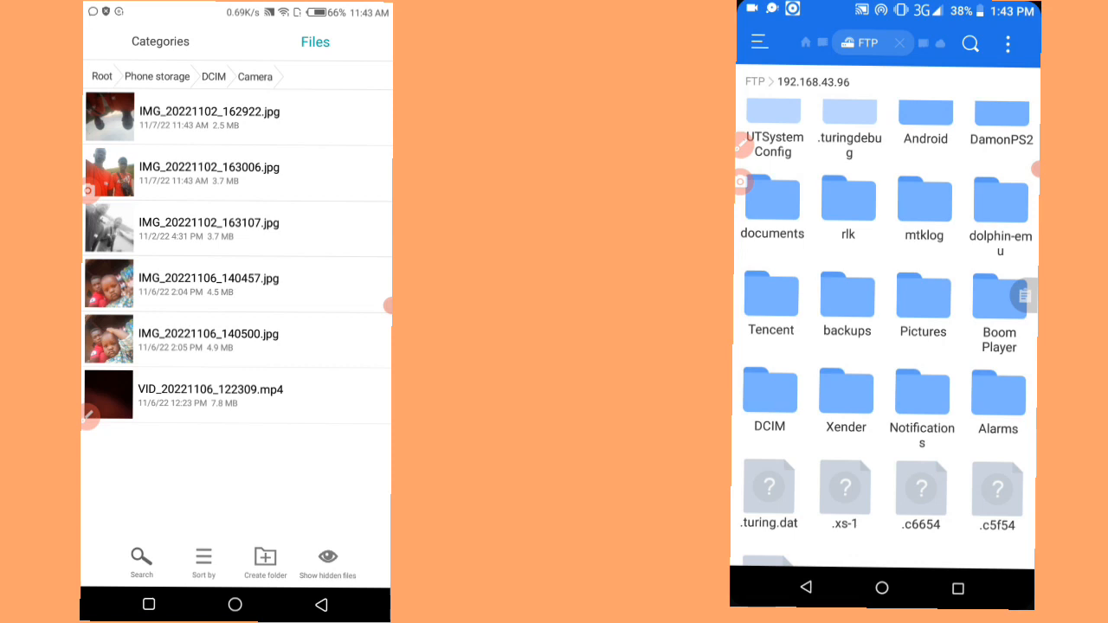
Browse the remote phone's Xender image folder, then back out toward the Android folder
{"action": "scroll", "scroll_direction": "down", "scroll_amount": 3}
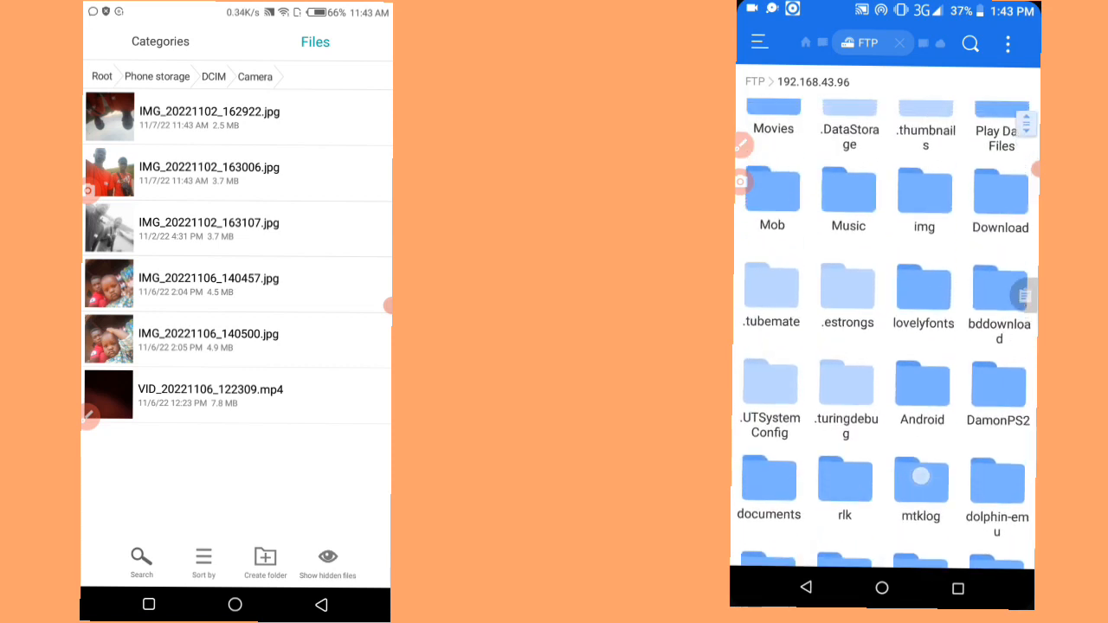
{"action": "scroll", "scroll_direction": "down", "scroll_amount": 3}
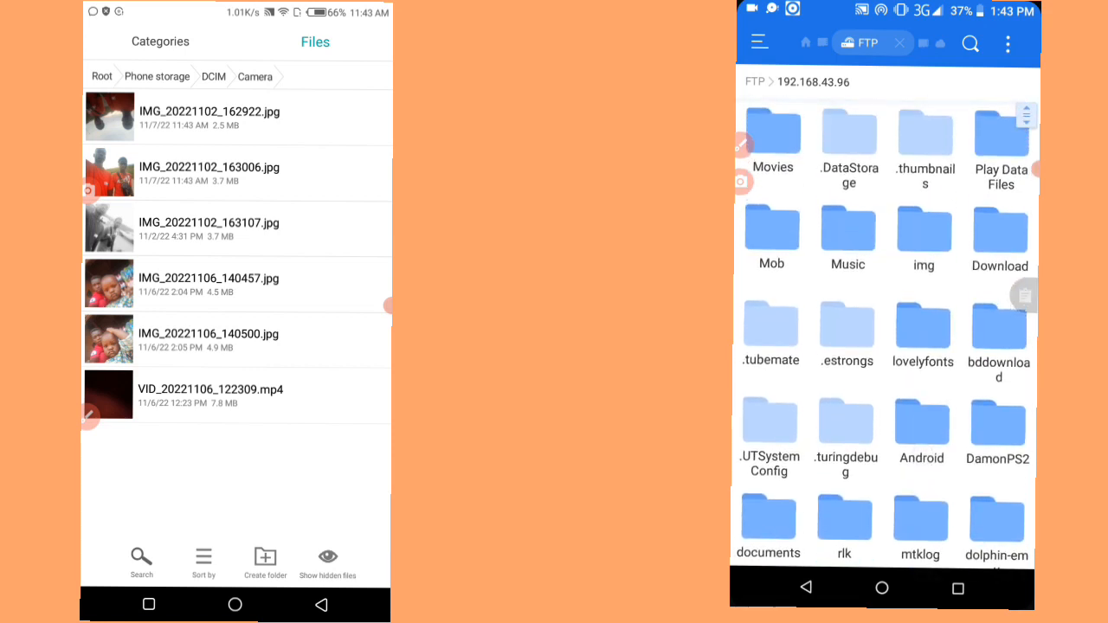
{"action": "left_click", "coordinate": [772, 135]}
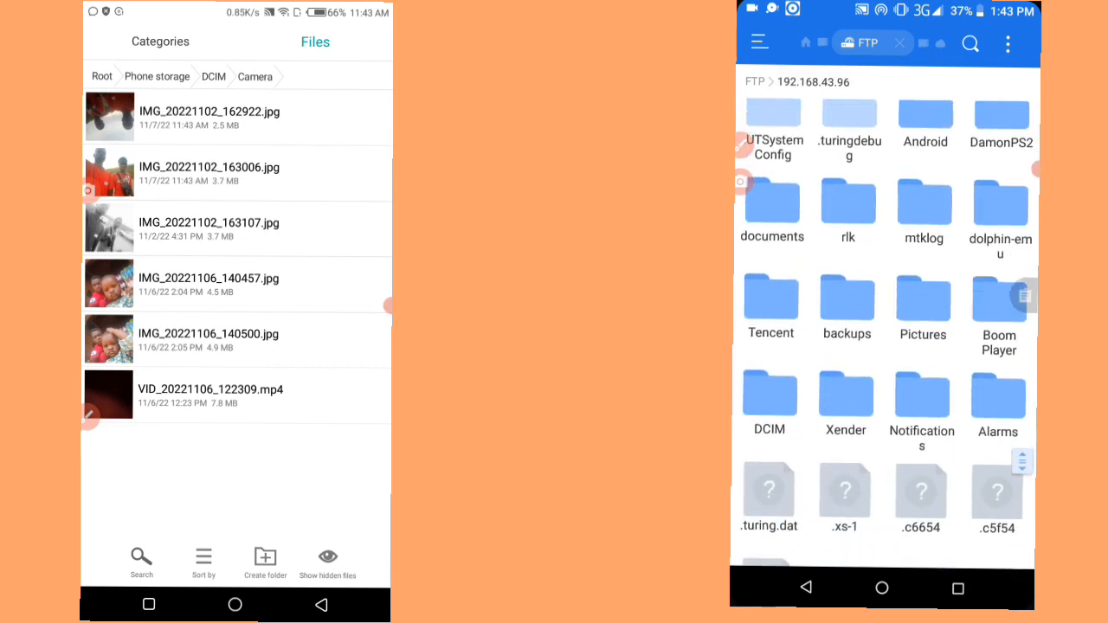
{"action": "left_click", "coordinate": [845, 391]}
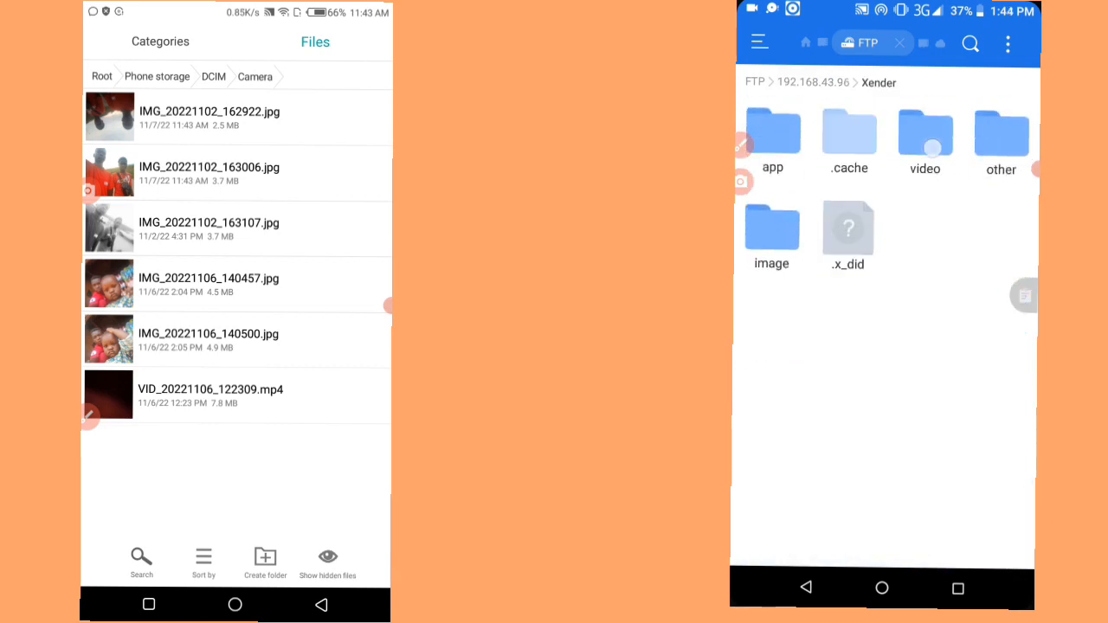
{"action": "left_click", "coordinate": [924, 130]}
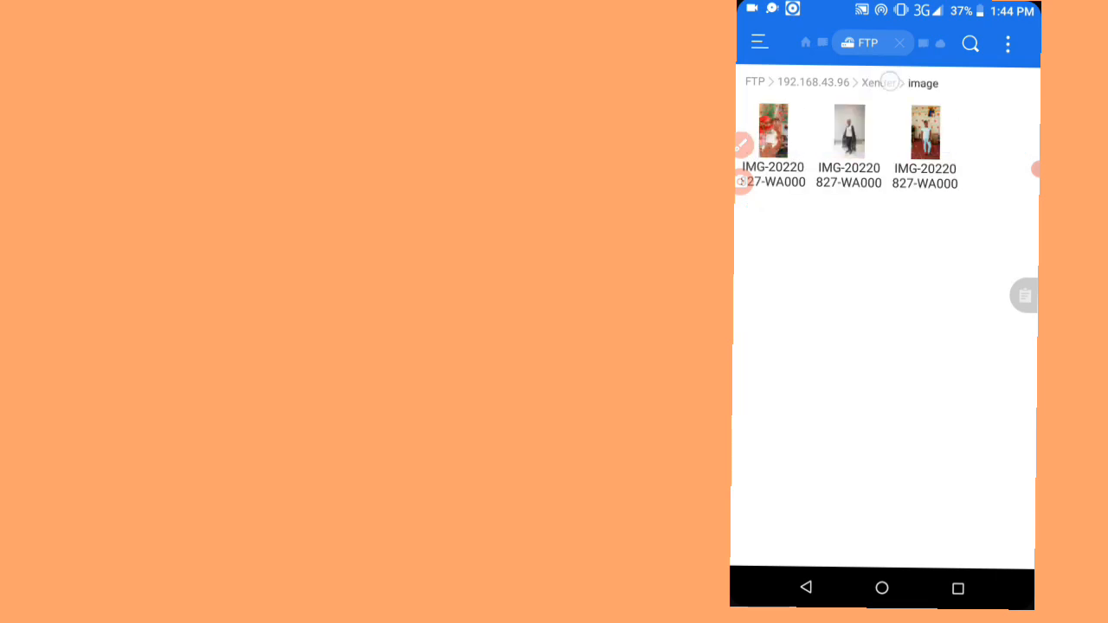
{"action": "left_click", "coordinate": [876, 84]}
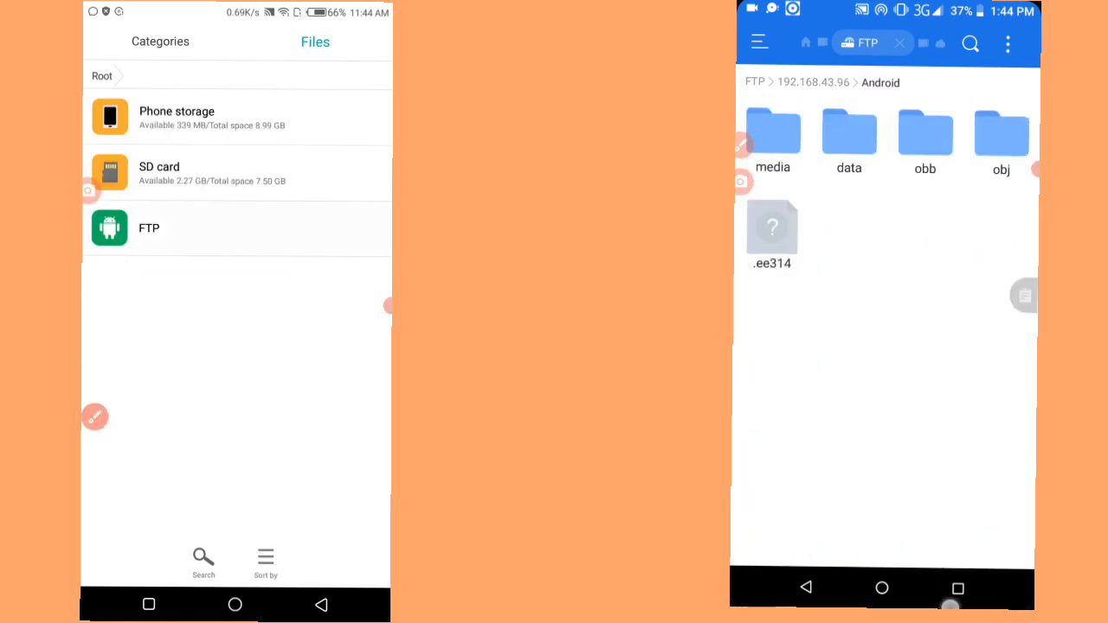
Stop the FTP sharing service from the Files app, then clear the Xender image selection
{"action": "left_click", "coordinate": [149, 228]}
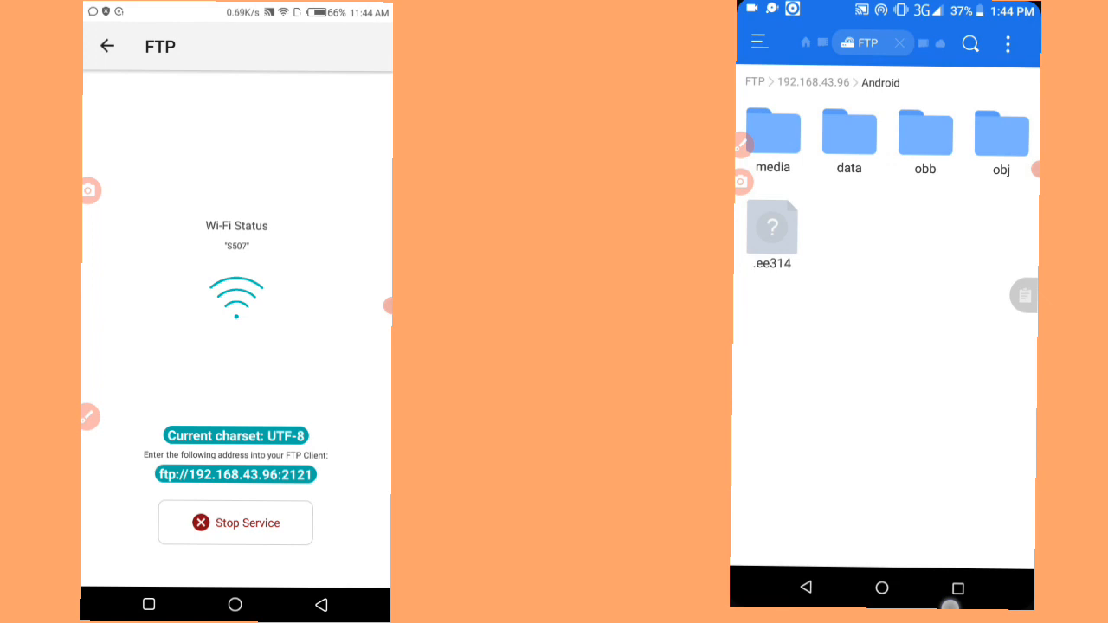
{"action": "left_click", "coordinate": [235, 523]}
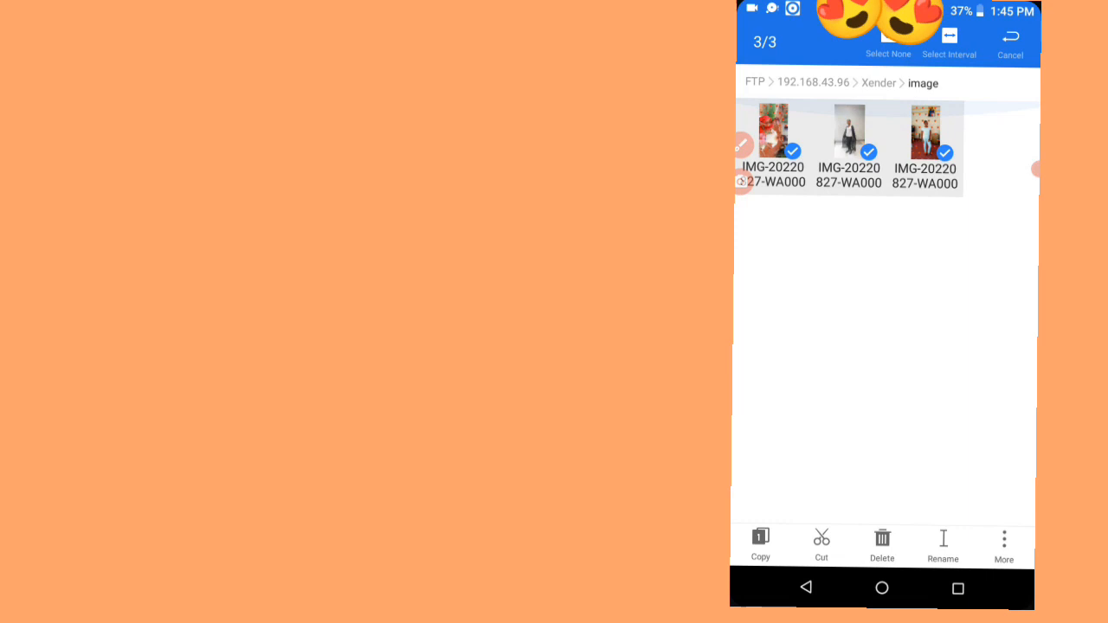
{"action": "left_click", "coordinate": [1008, 38]}
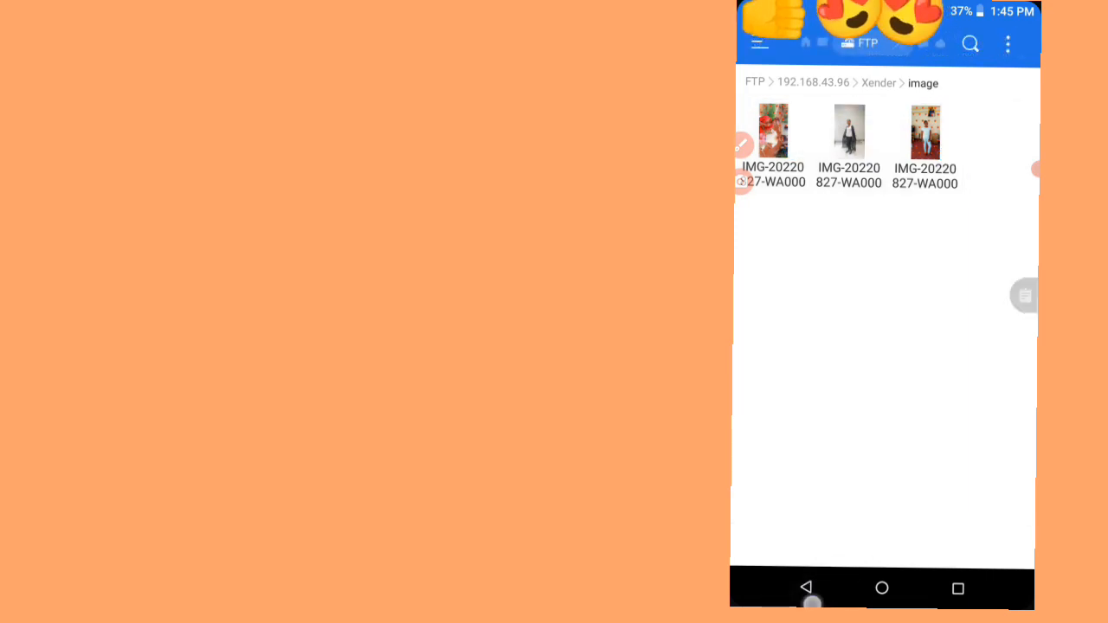